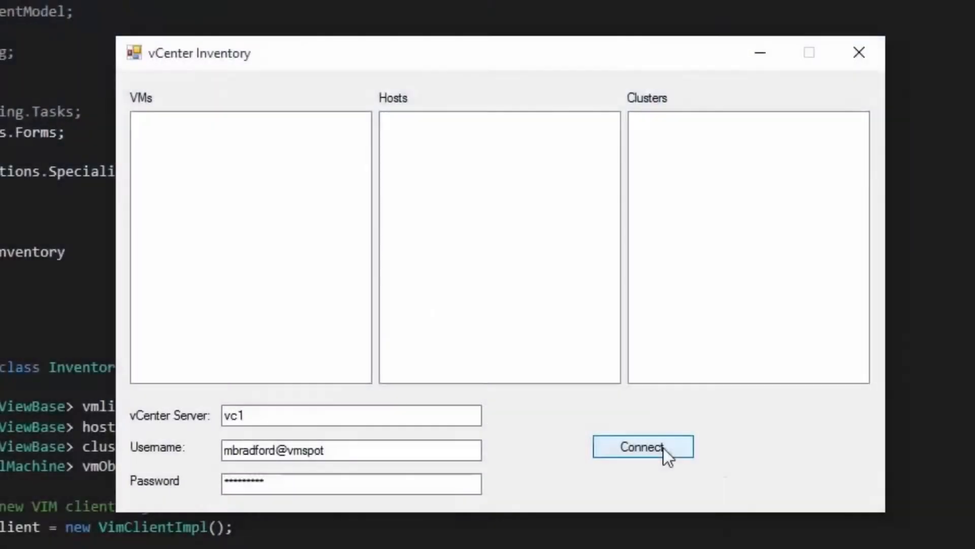
# Step: Connect to the vc1 vCenter server, then double-click a VM in the VMs list
pyautogui.click(642, 446)
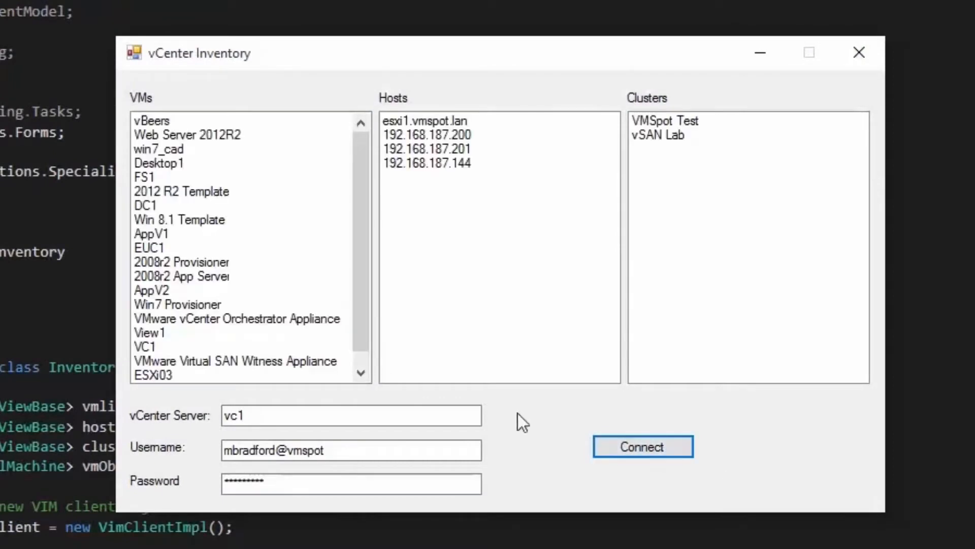
pyautogui.doubleClick(152, 291)
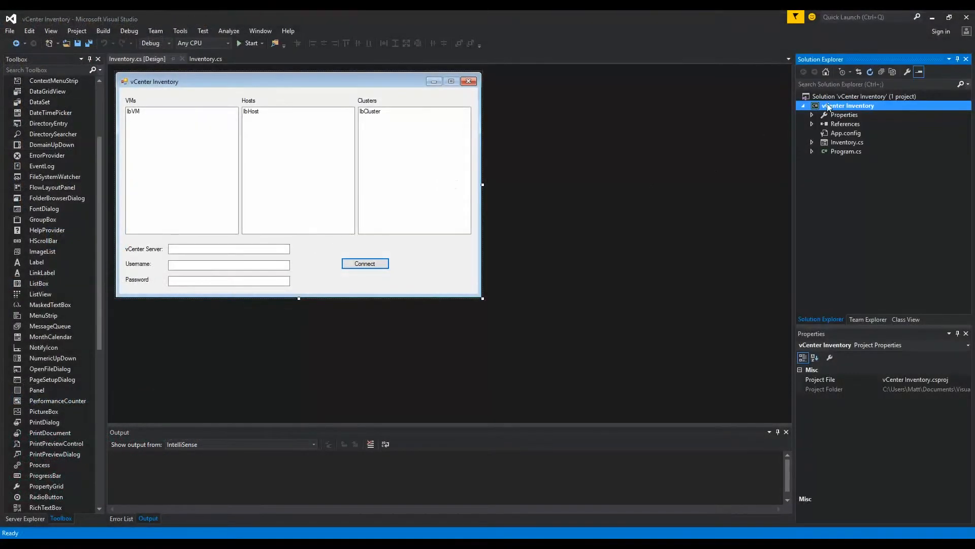
# Step: Add a new Windows Form named aboutVM to the vCenter Inventory project
pyautogui.rightClick(849, 105)
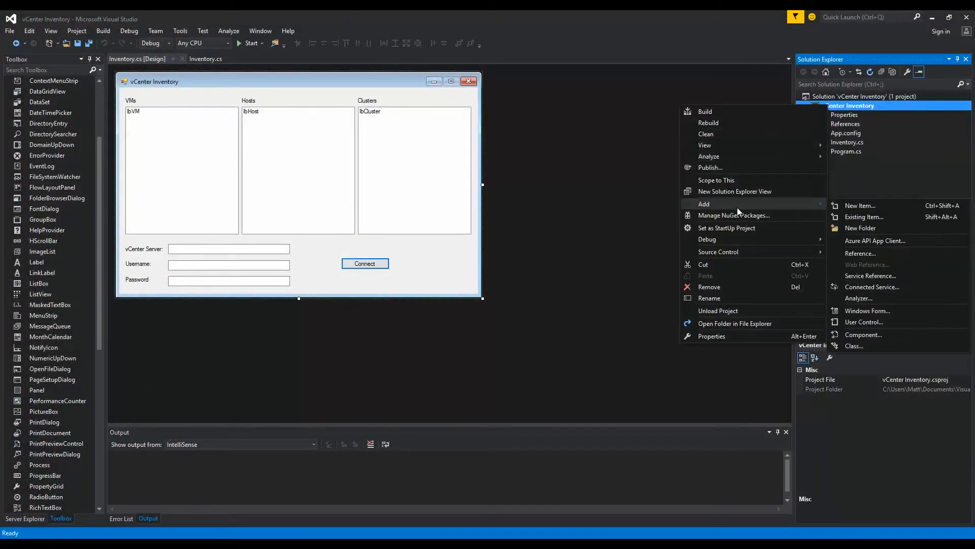
pyautogui.click(860, 205)
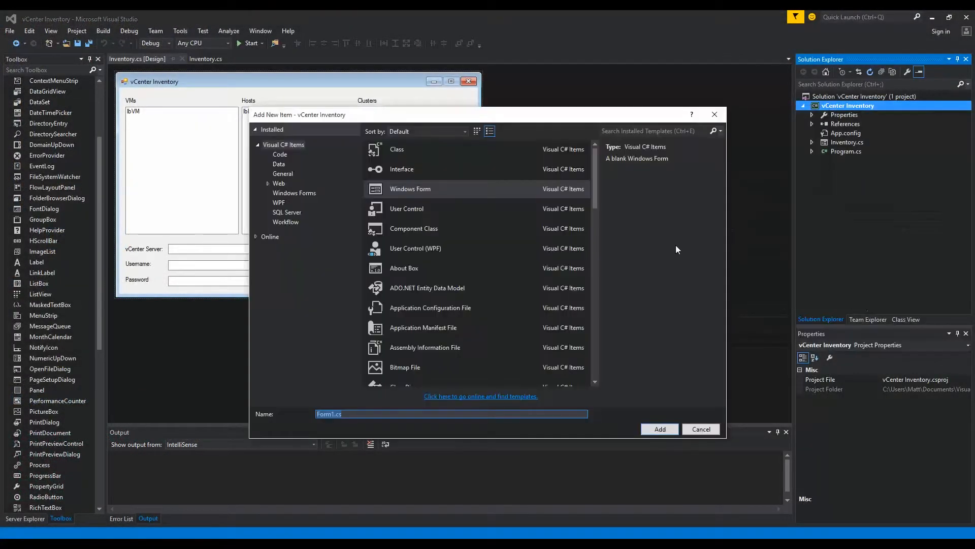
pyautogui.moveTo(243, 417)
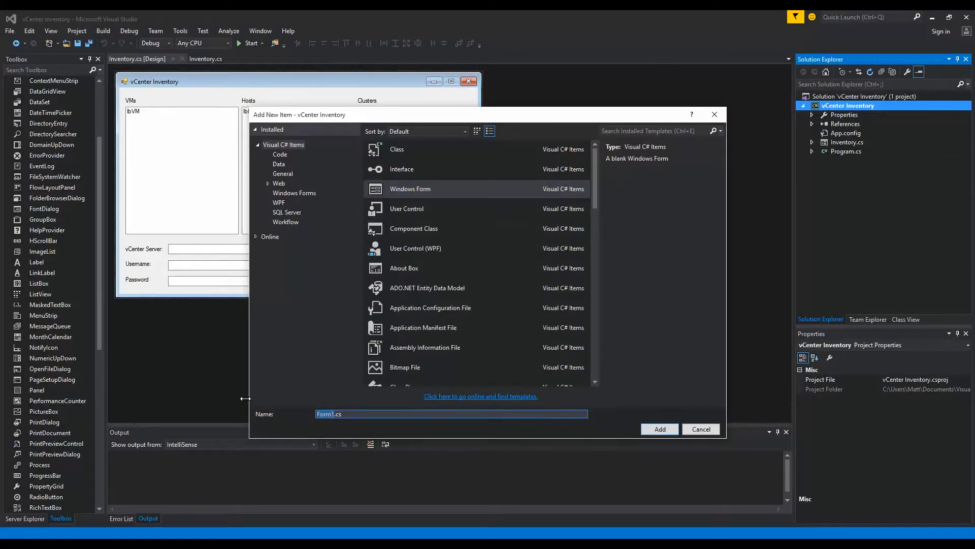
pyautogui.click(660, 429)
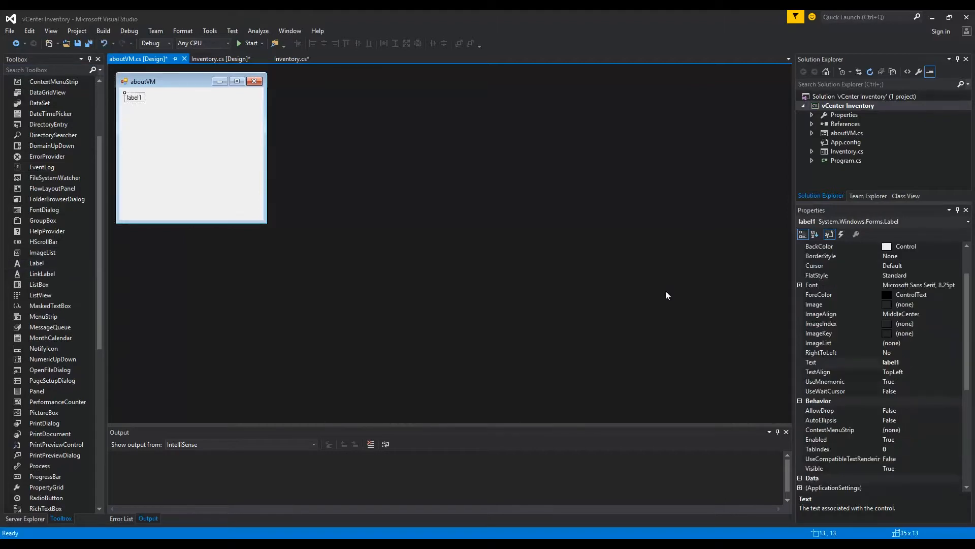
# Step: Name the first label lblName and give it a bold 14 pt font
pyautogui.scroll(-3)
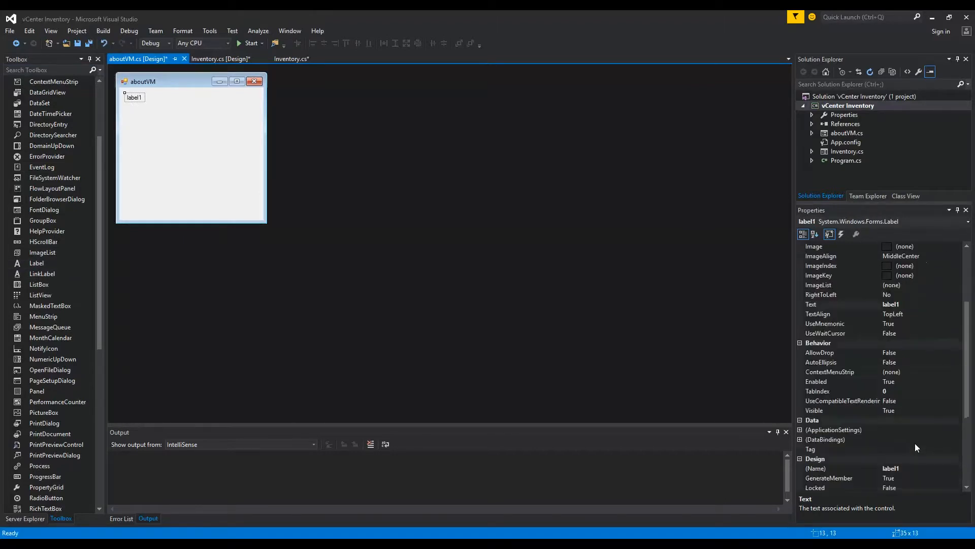
pyautogui.click(821, 468)
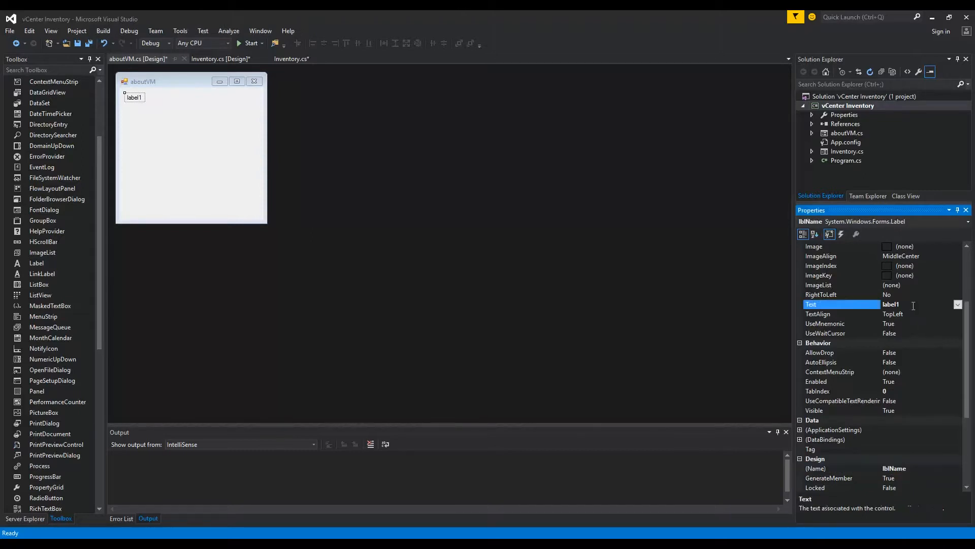
pyautogui.write('lblName')
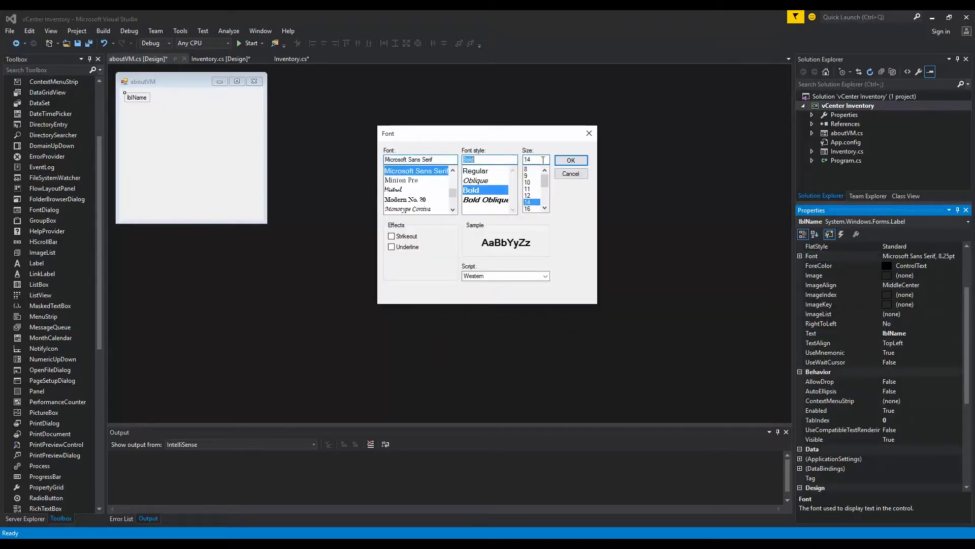
pyautogui.click(569, 160)
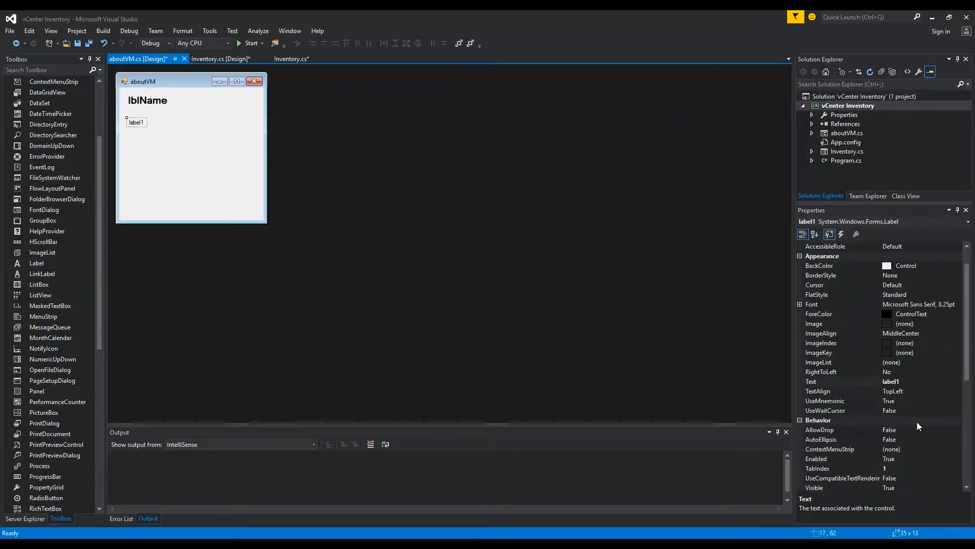
# Step: Rename the second label to lblCpu
pyautogui.scroll(-3)
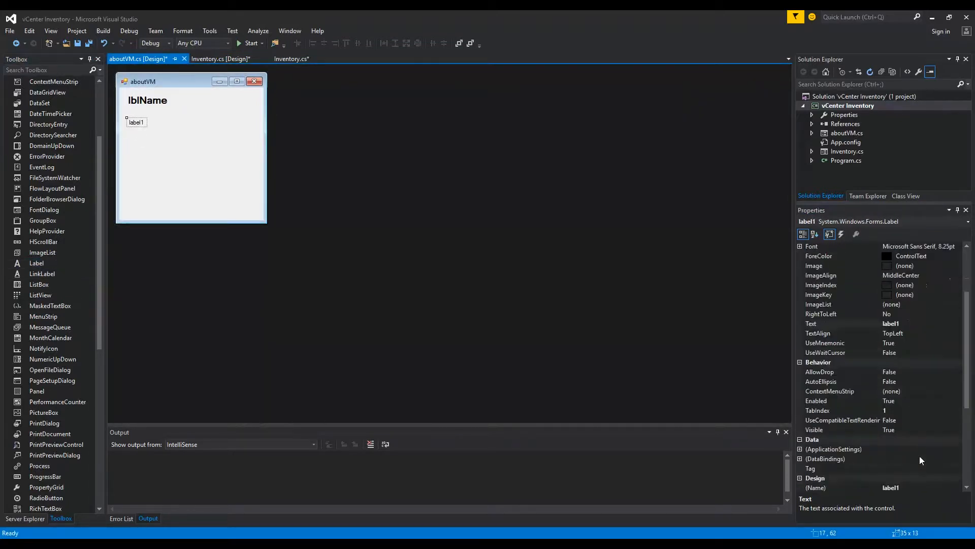
pyautogui.click(840, 478)
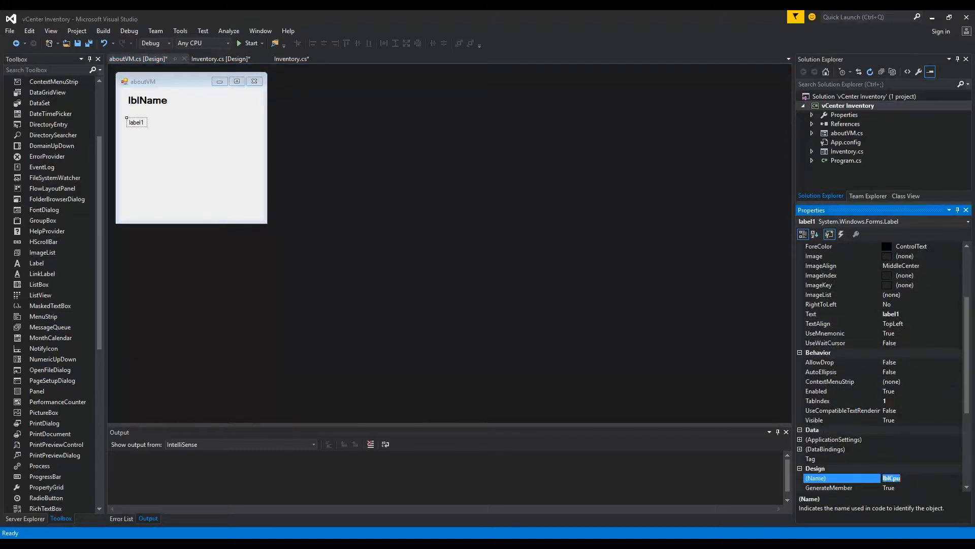
pyautogui.click(840, 314)
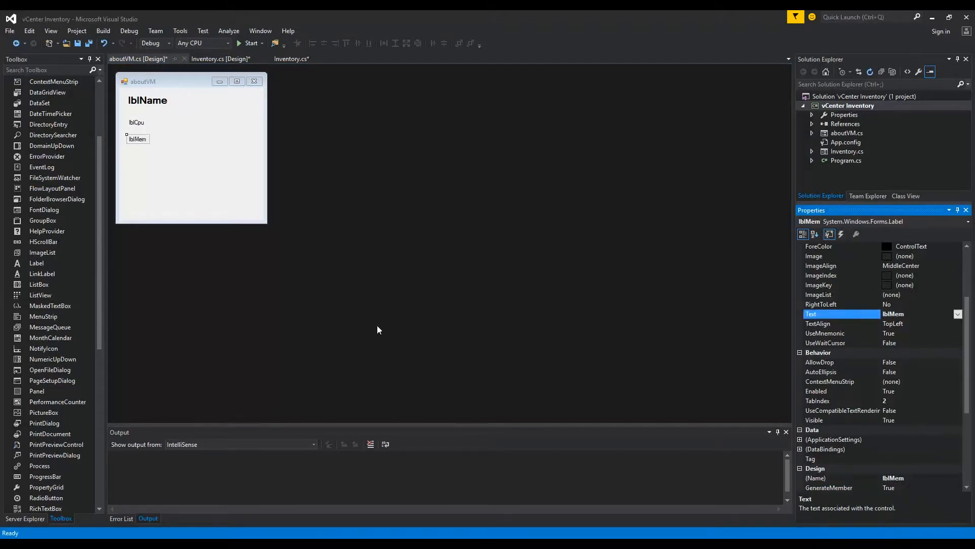
pyautogui.scroll(3)
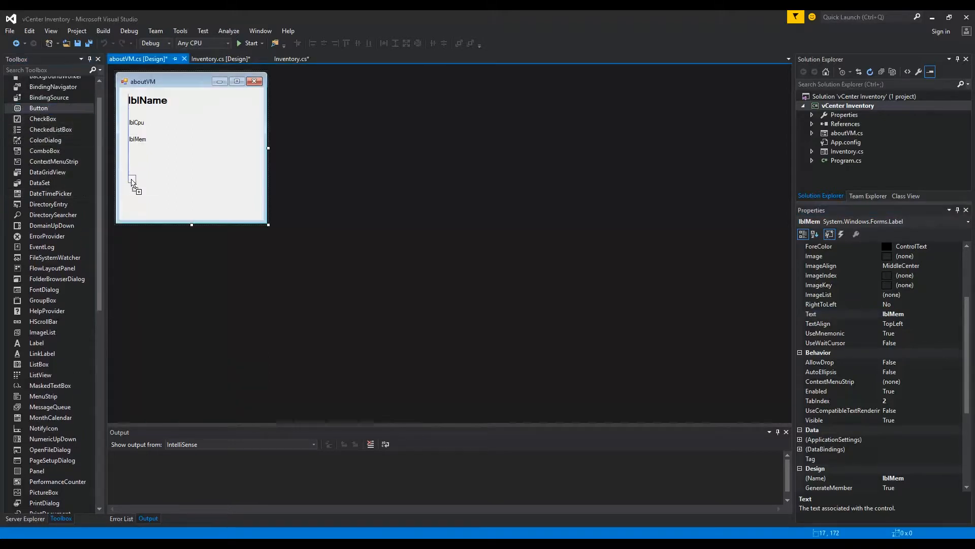
# Step: Add Power On (btnPowerOn) and Shut Down (btnShutdown) buttons, then bring up Inventory.cs
pyautogui.moveTo(38, 108); pyautogui.dragTo(146, 180)
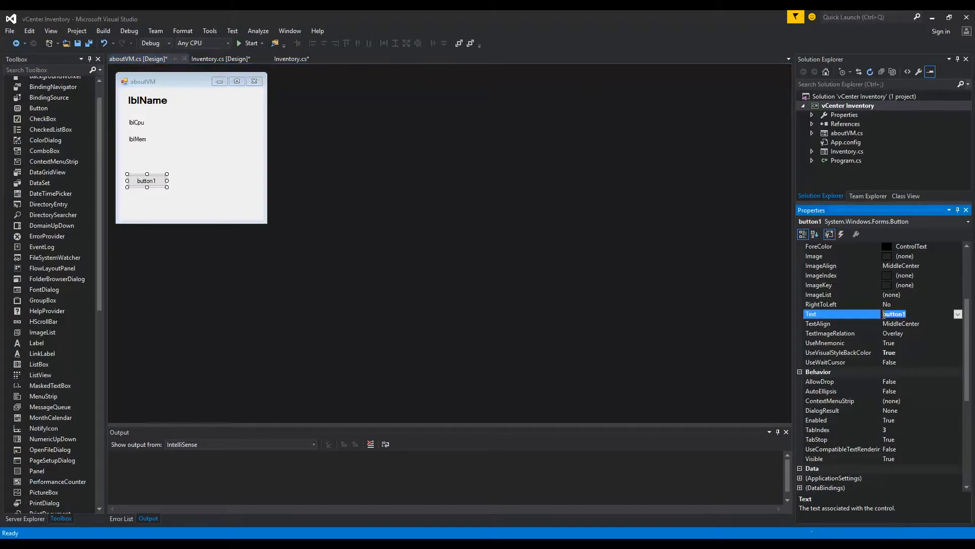
pyautogui.write('Power On')
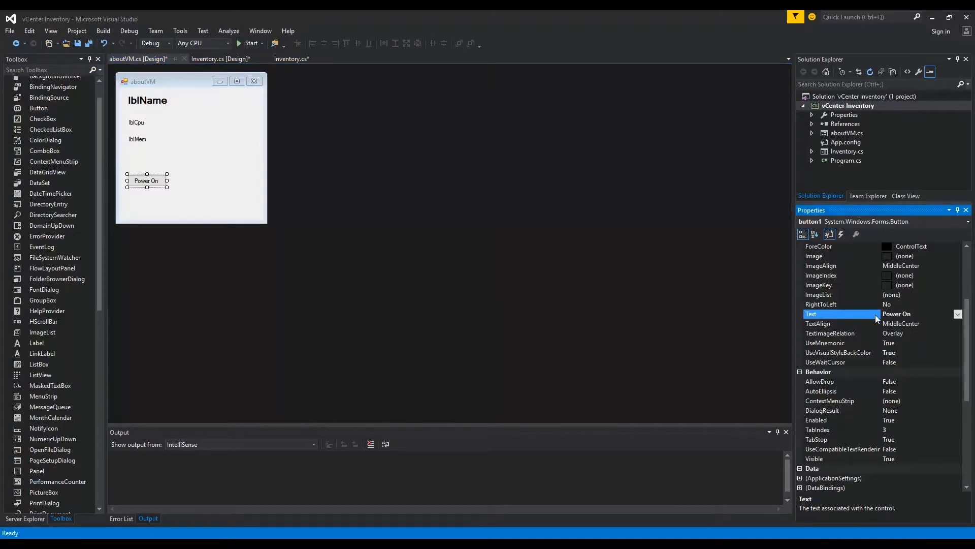
pyautogui.scroll(-3)
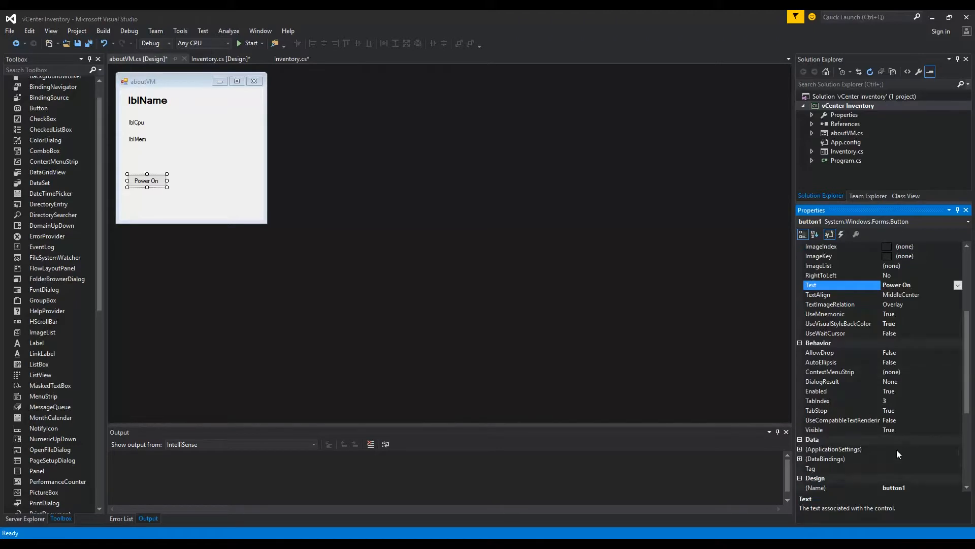
pyautogui.click(839, 477)
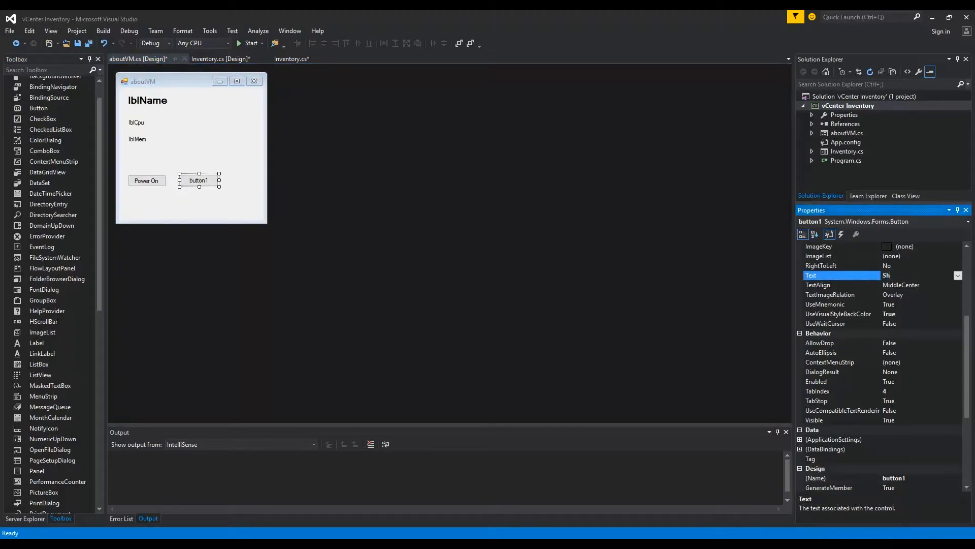
pyautogui.write('Shut Down')
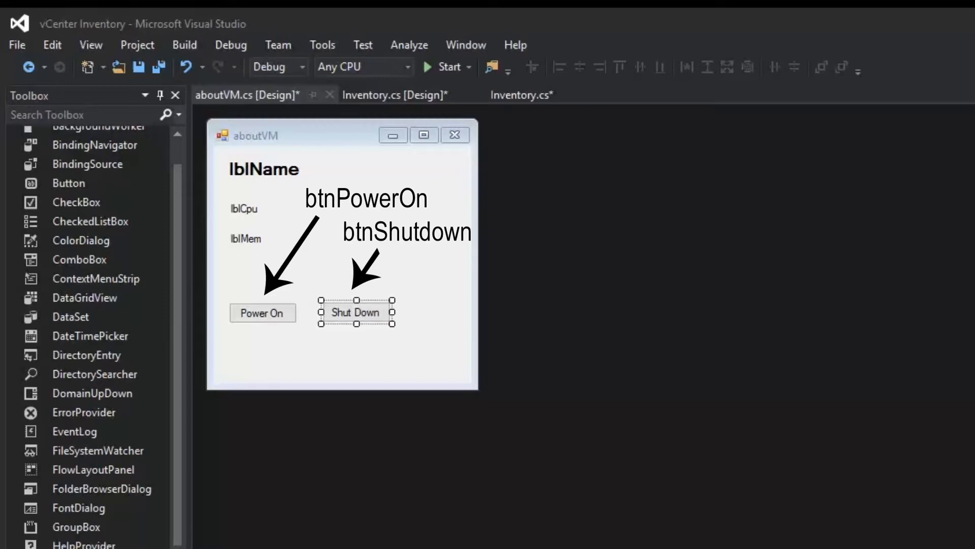
pyautogui.click(521, 95)
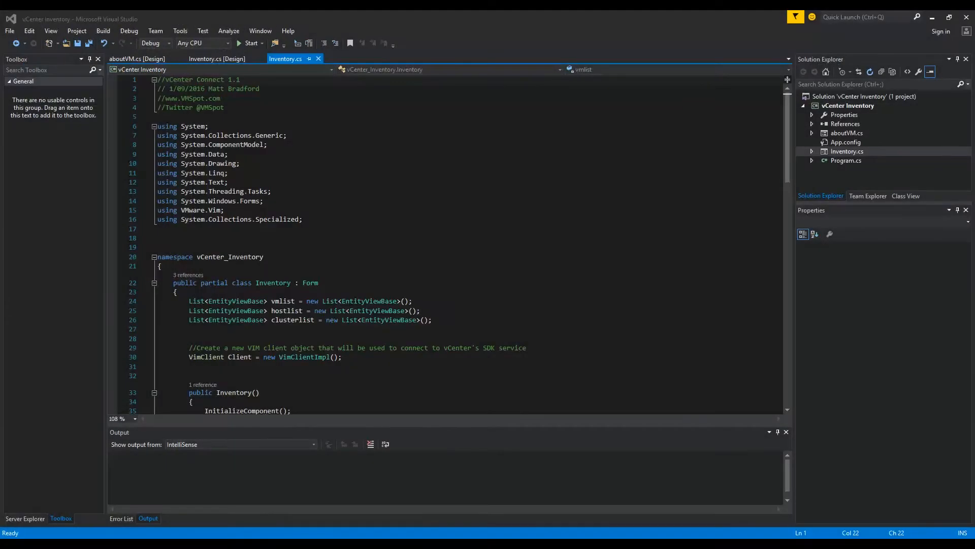
# Step: In the constructor, subscribe lbVM.MouseDoubleClick to a new MouseEventHandler for lbVM_DoubleClick
pyautogui.scroll(-3)
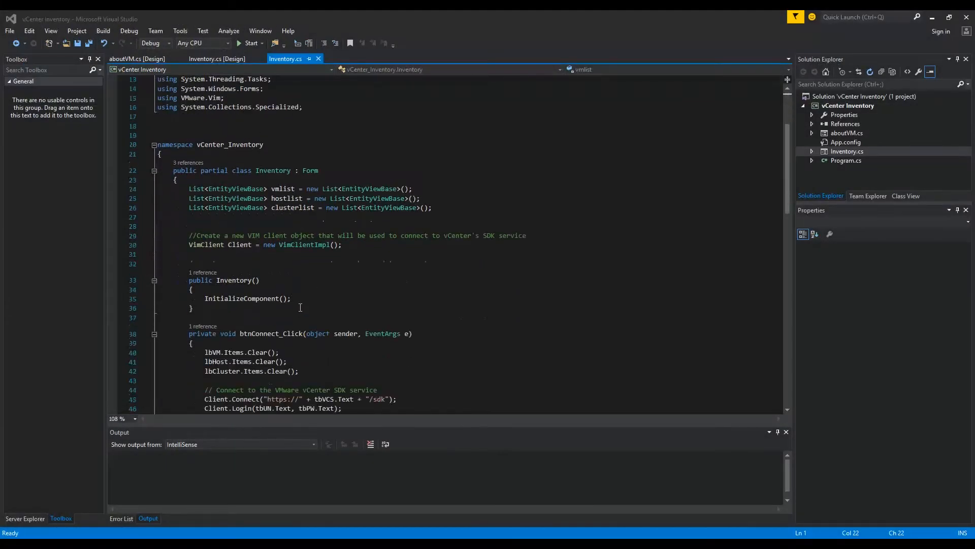
pyautogui.press('enter')
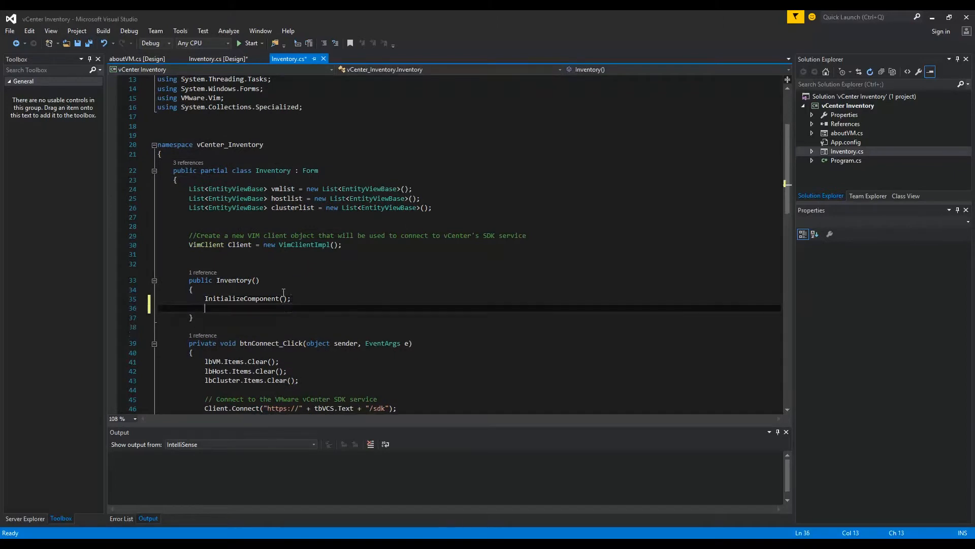
pyautogui.write('lbVM.MouseDoubleClick += n')
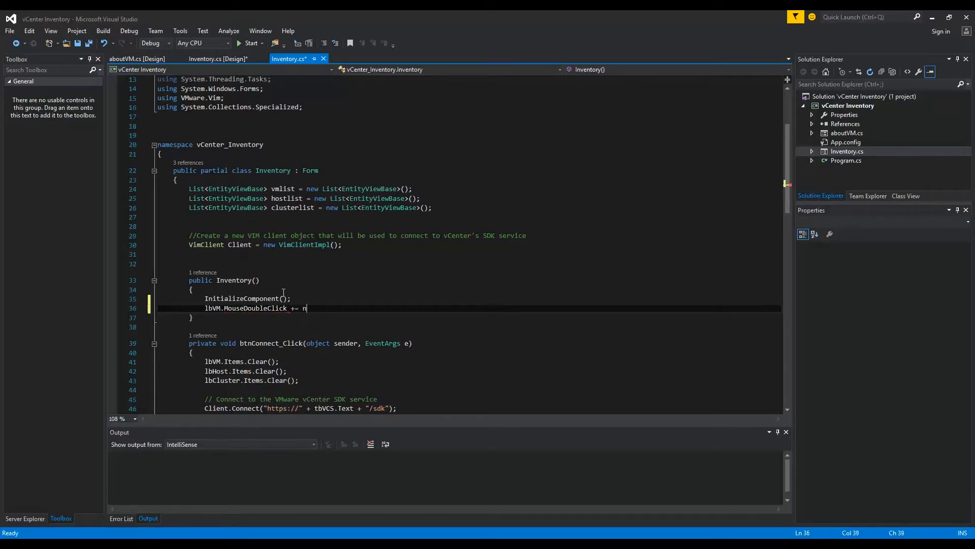
pyautogui.write('ew MouseEventHandler')
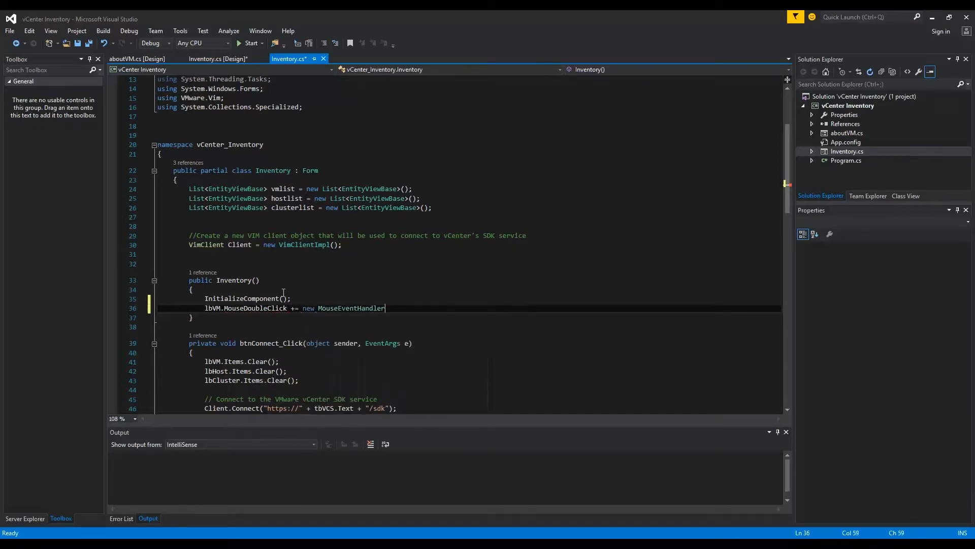
pyautogui.write('(lbVM_DoubleClick);')
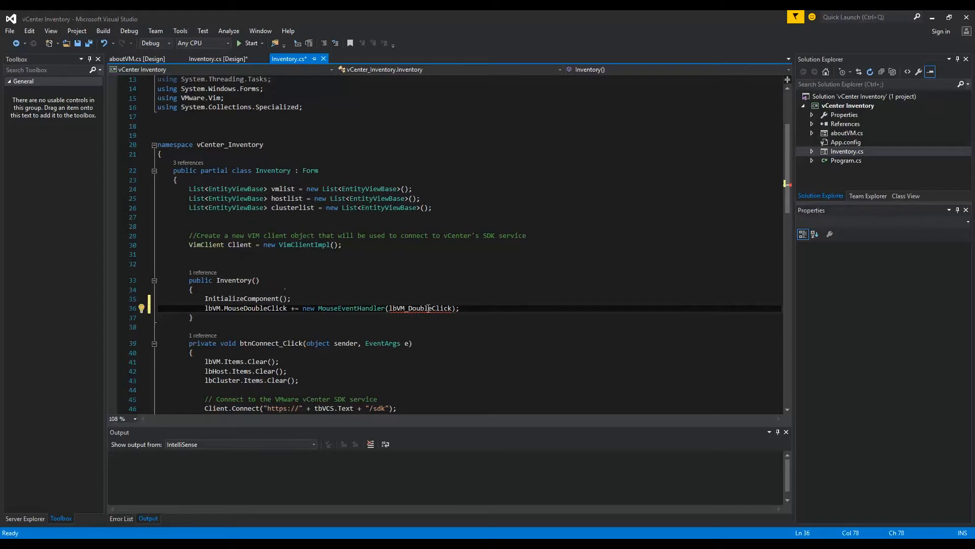
pyautogui.moveTo(424, 308)
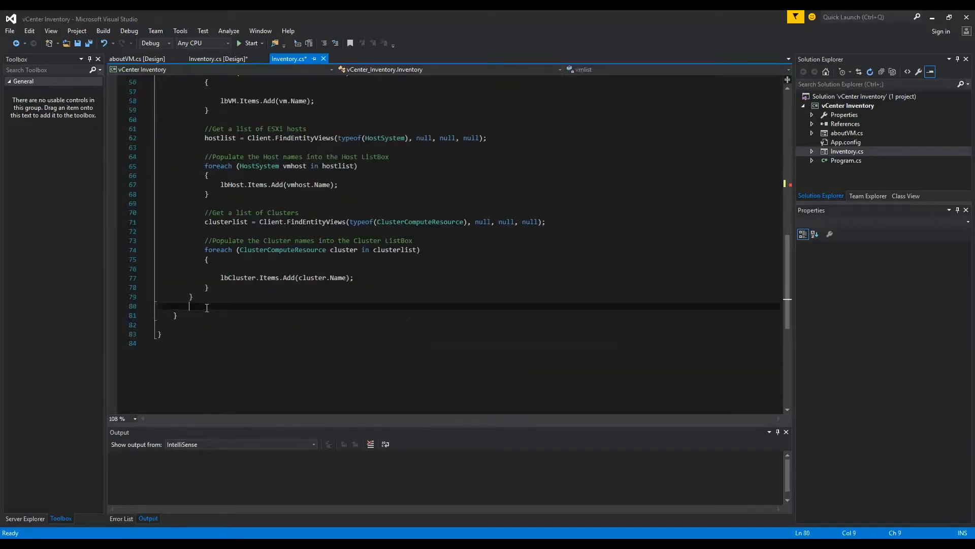
# Step: Declare 'private void lbVM_DoubleClick(object sender, MouseEventArgs e)' after the connect handler
pyautogui.press('enter')
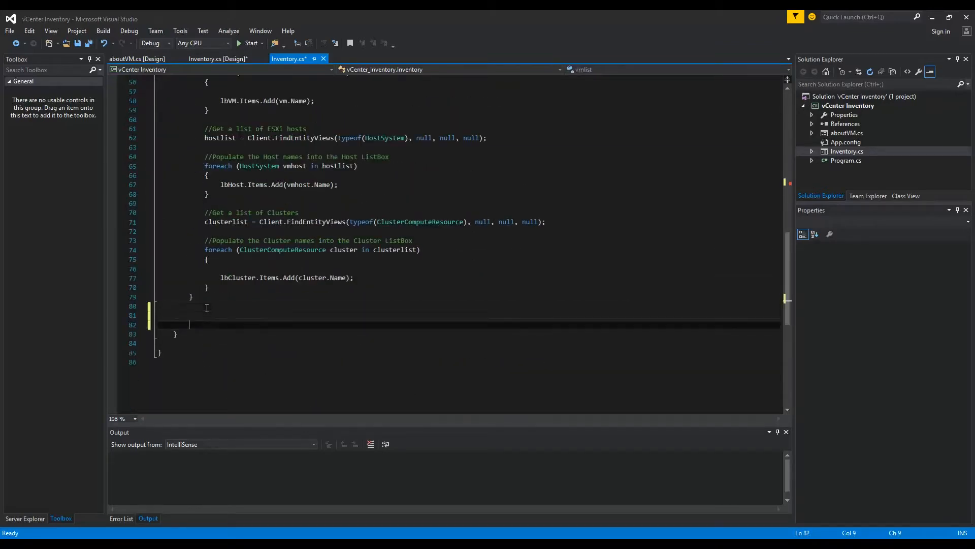
pyautogui.write('private')
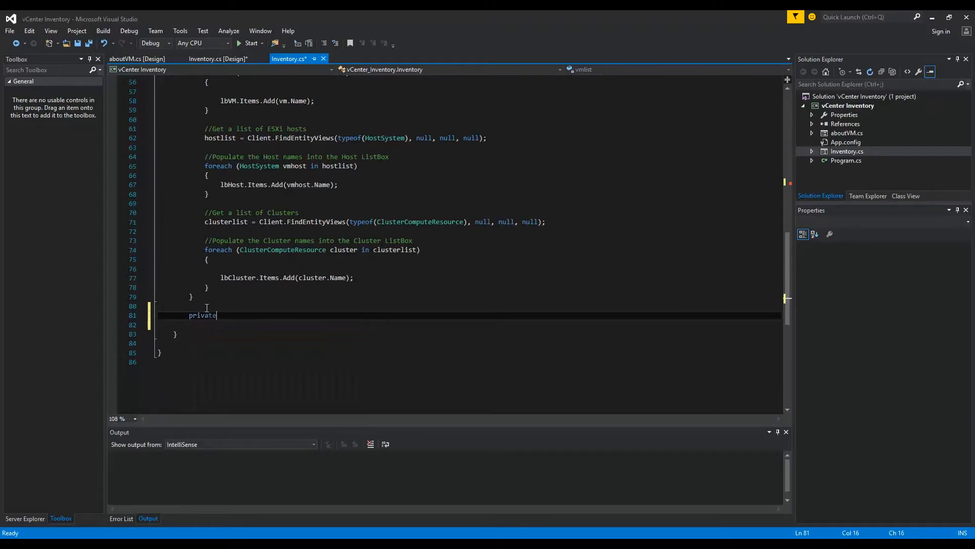
pyautogui.write('void')
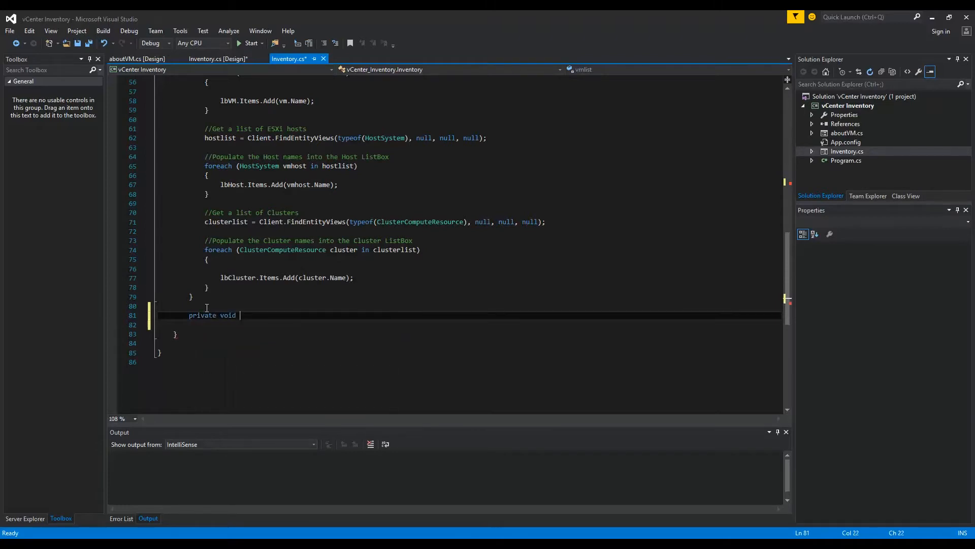
pyautogui.write('lbVM_Double')
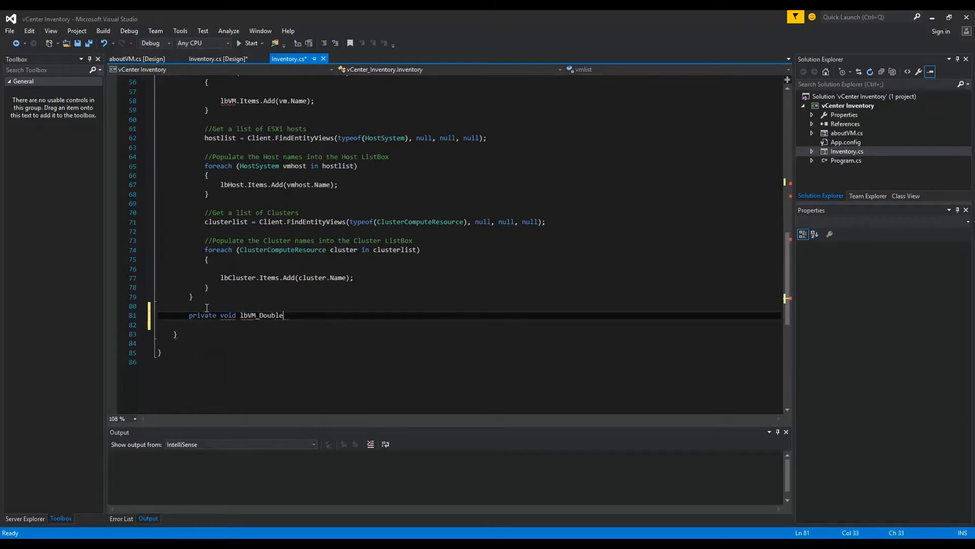
pyautogui.write('Click(object sende')
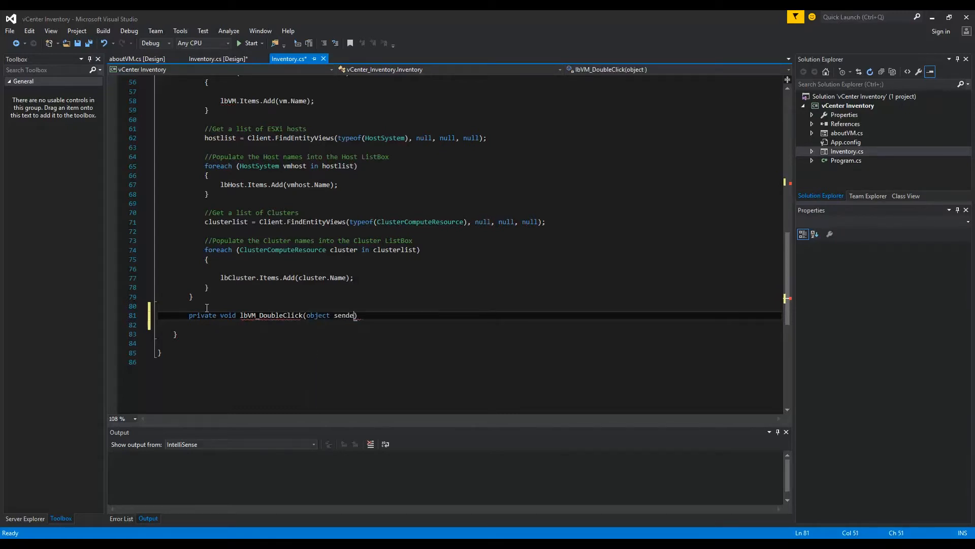
pyautogui.write(', MouseEventArgs e')
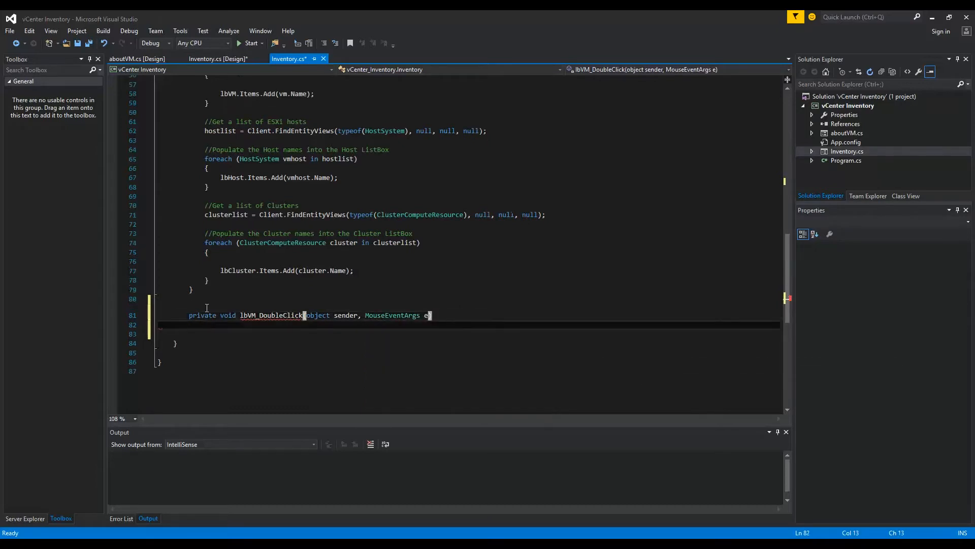
pyautogui.scroll(3)
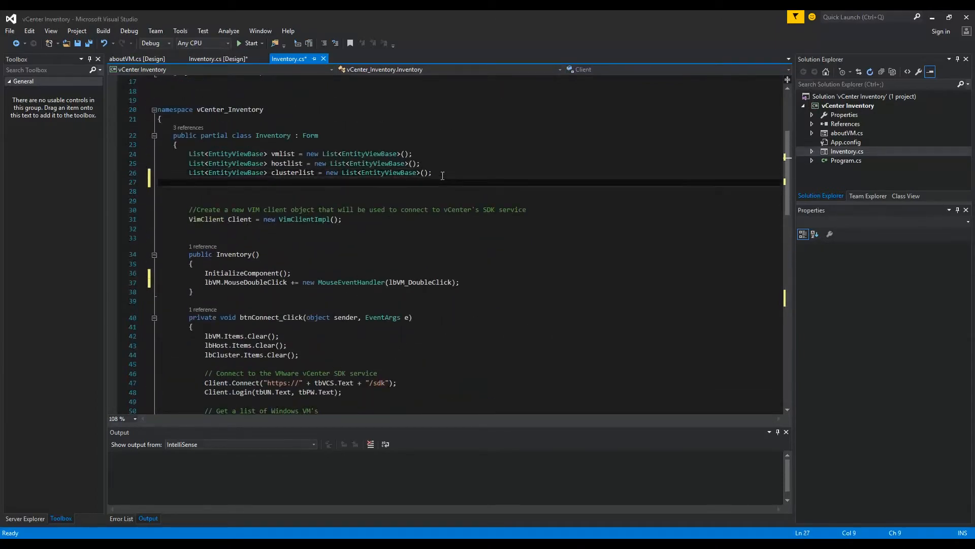
# Step: Declare a vmObjects List<VirtualMachine> field and add VMs to vmObjects in the vmlist loop
pyautogui.write('List<>')
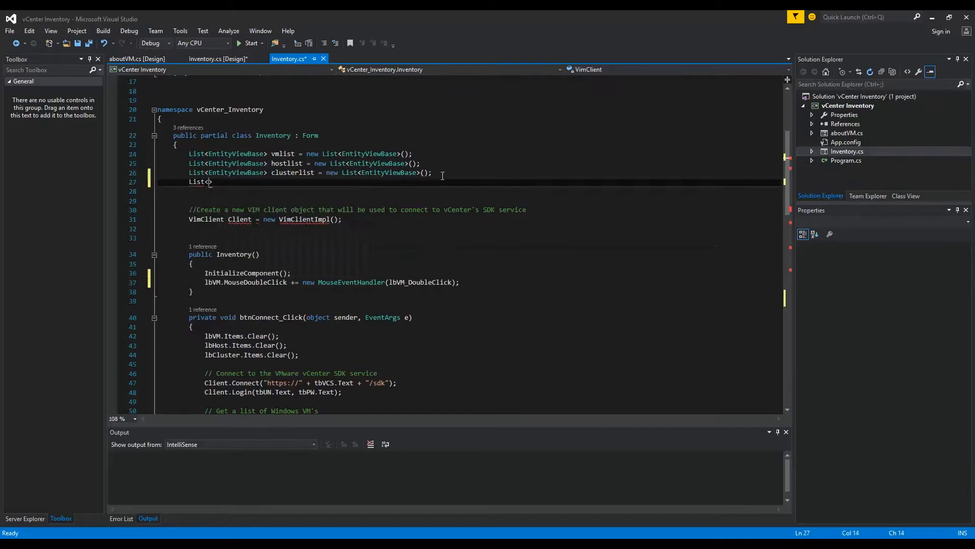
pyautogui.write('VirtualMachine')
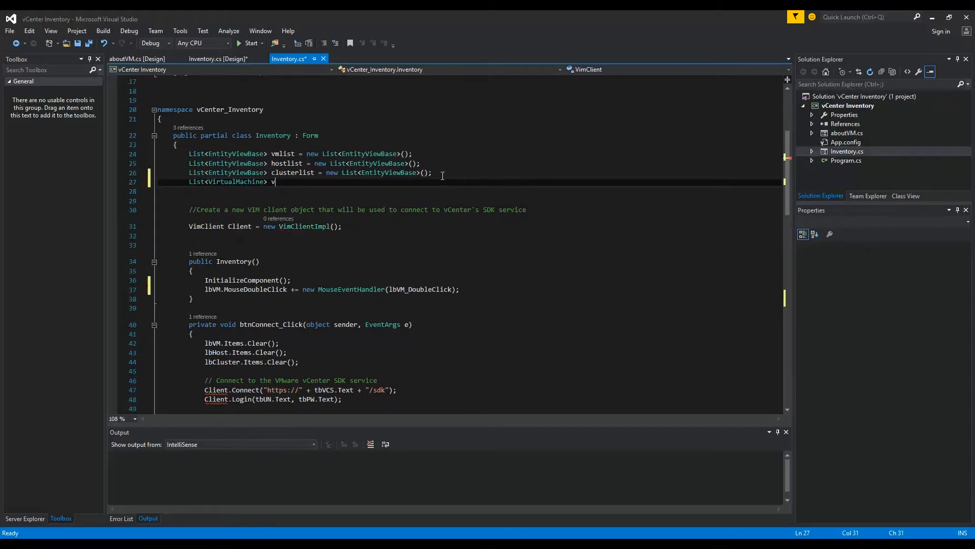
pyautogui.write('mObjects = new List<VirtualMachine>();')
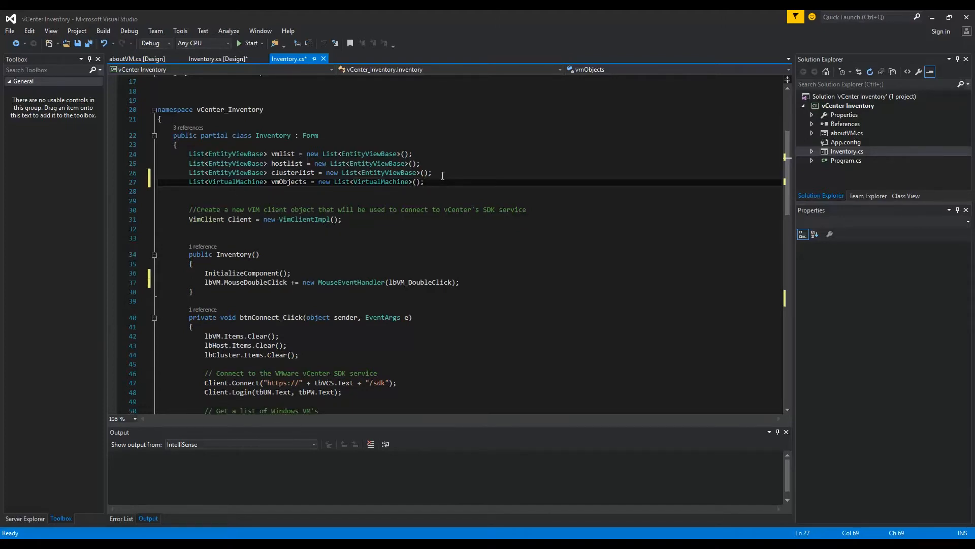
pyautogui.scroll(-3)
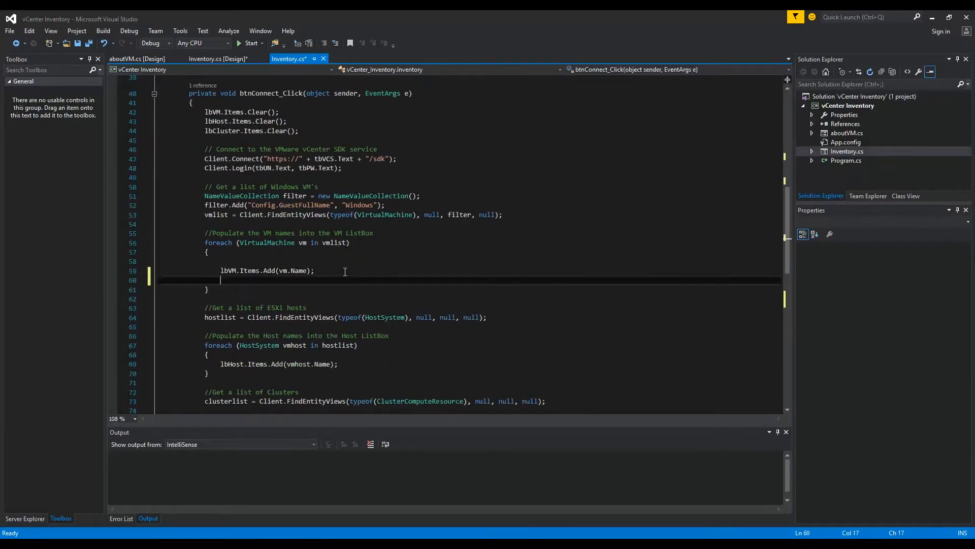
pyautogui.write('vmOb')
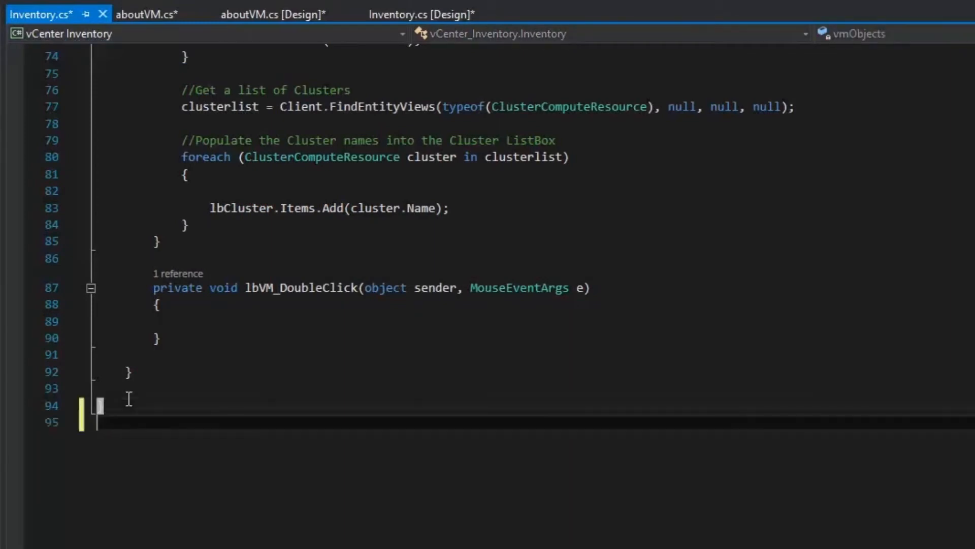
# Step: Create public class sharedObjects with 'public static VirtualMachine selectedVM;'
pyautogui.write('public class shar')
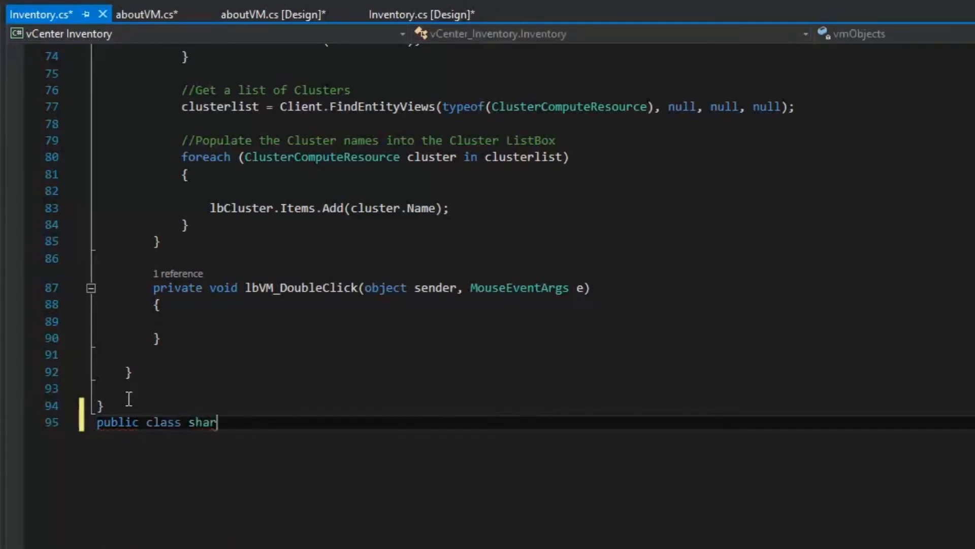
pyautogui.write('edObjects')
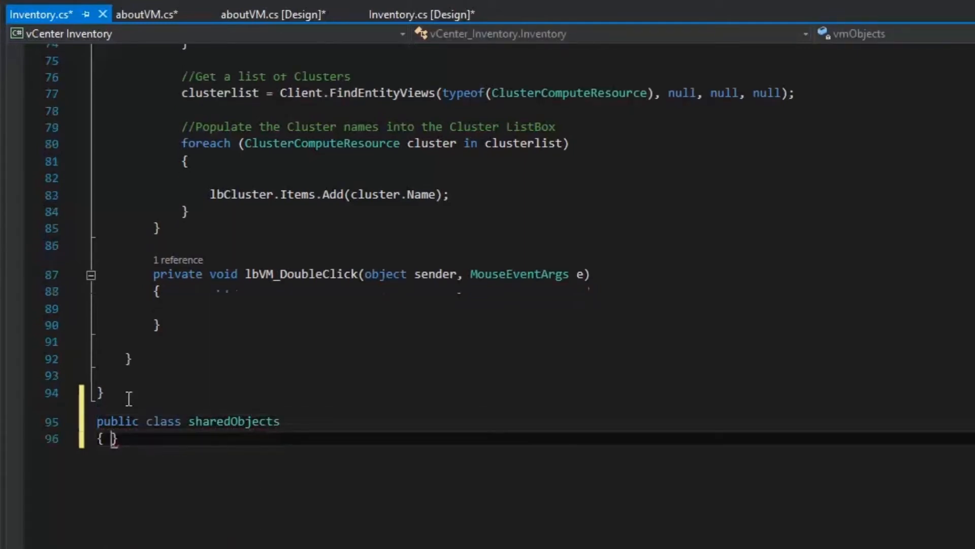
pyautogui.write('public')
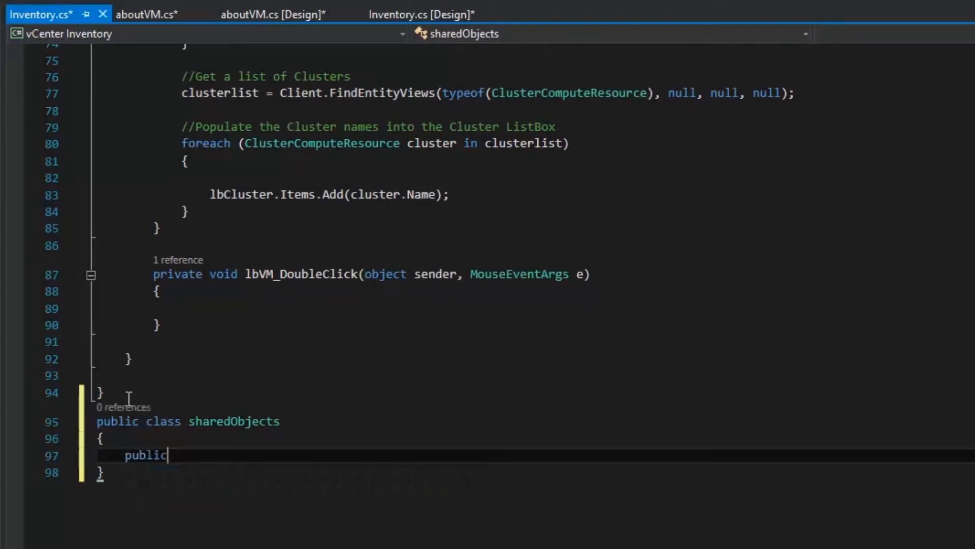
pyautogui.write('static')
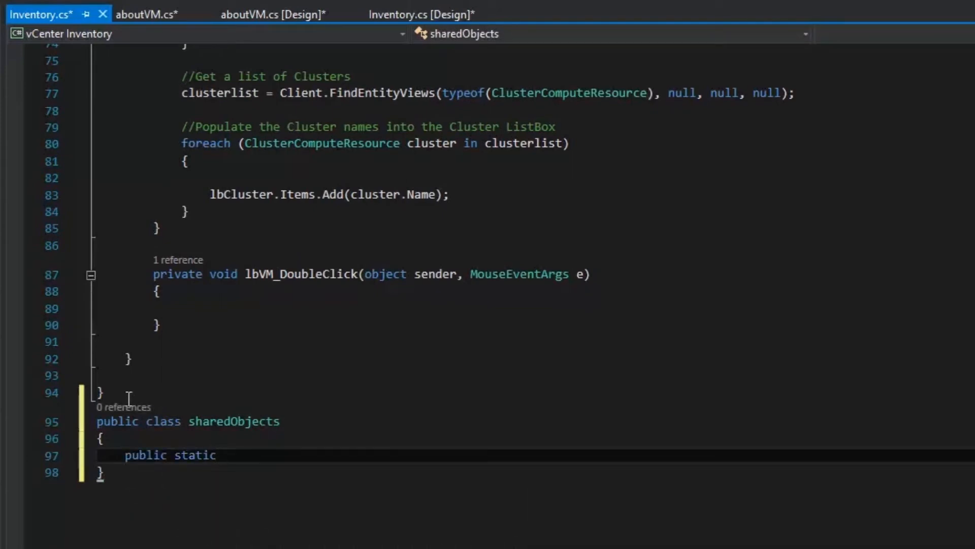
pyautogui.write('VirtualMachine')
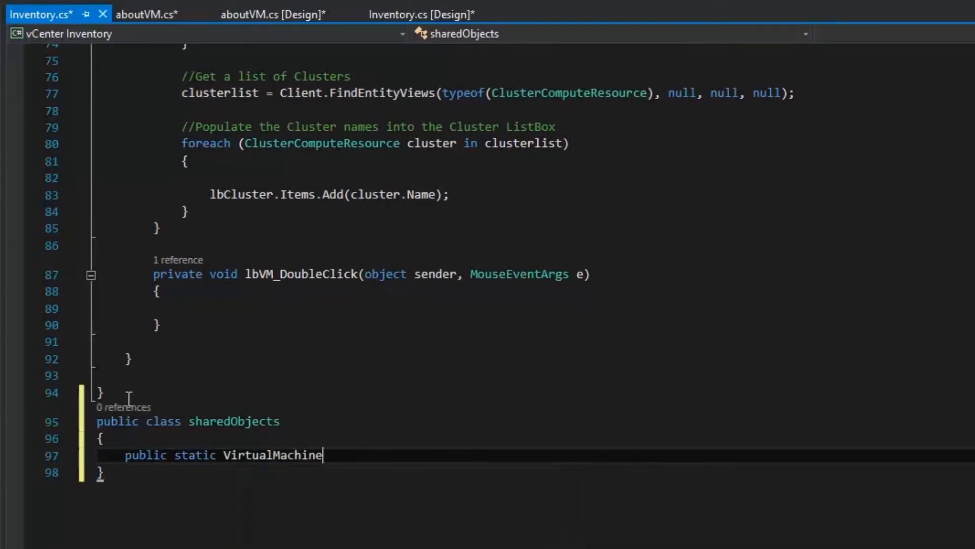
pyautogui.write('selected')
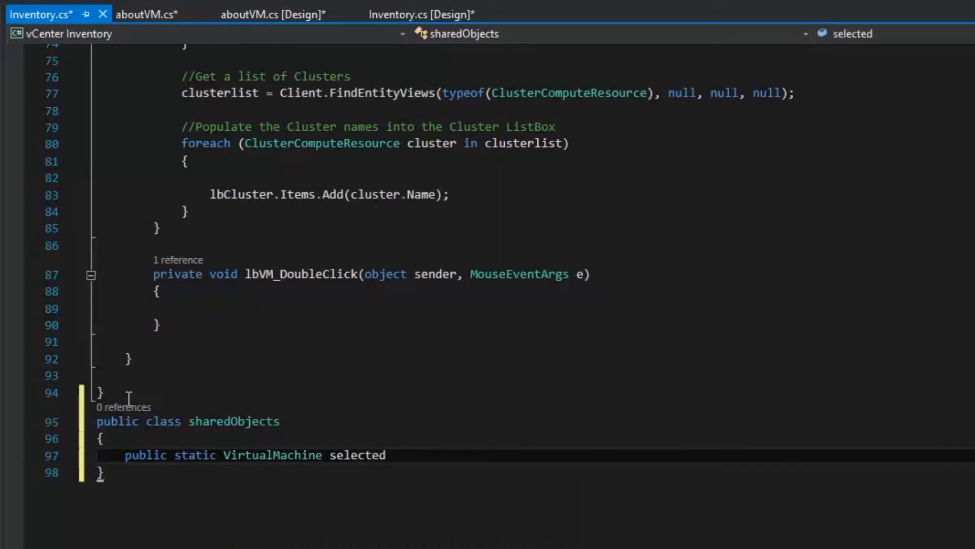
pyautogui.write('VM;')
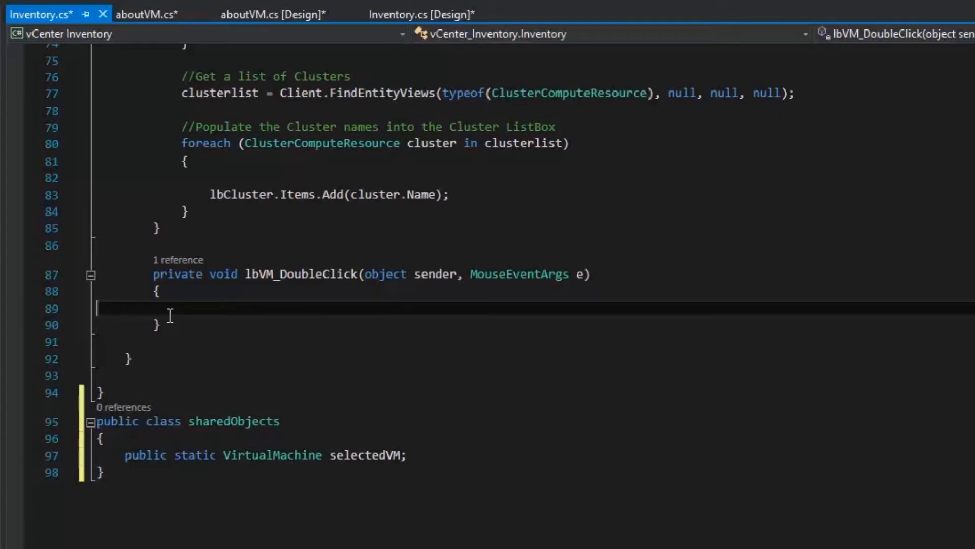
# Step: Set sharedObjects.selectedVM to the vmObjects entry whose Name matches the selected list item
pyautogui.write('sharedObjects.selectedVM =')
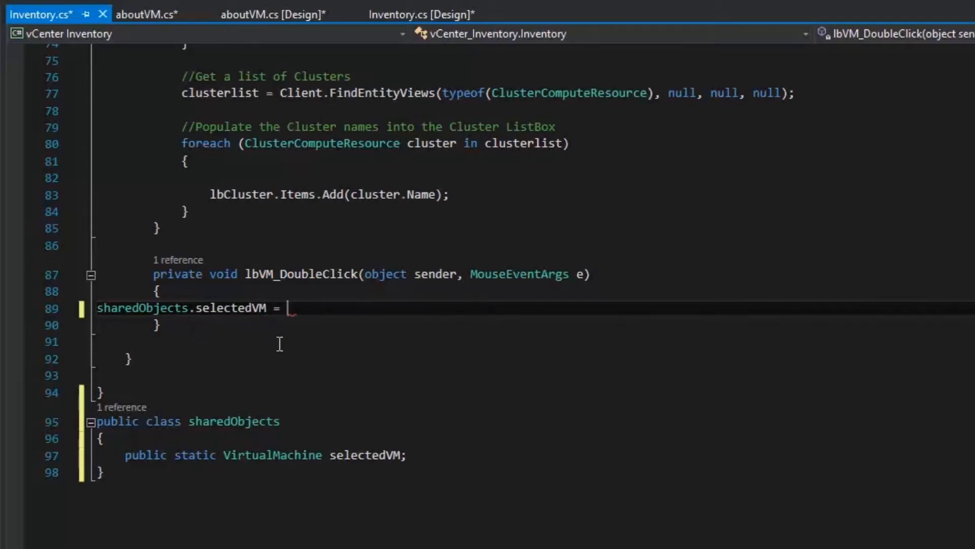
pyautogui.write('vmObjects')
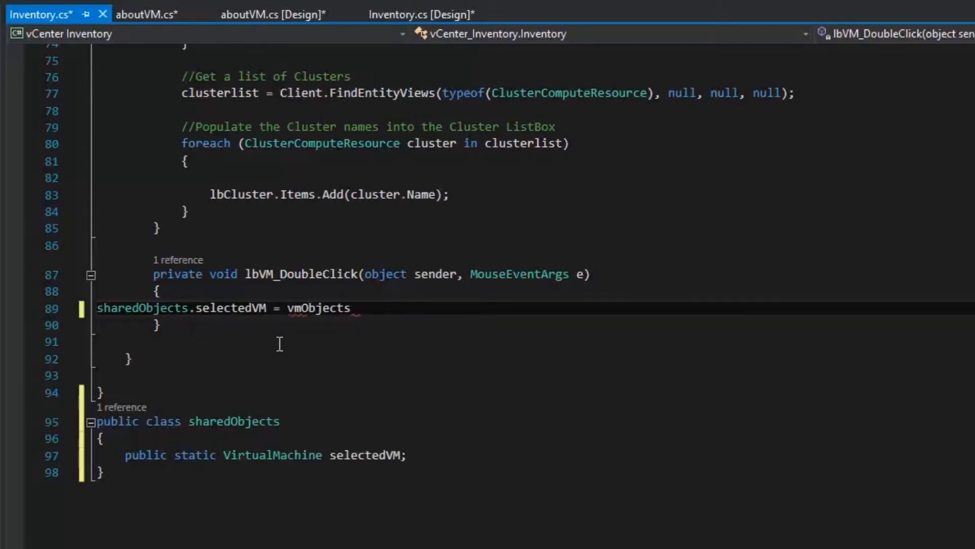
pyautogui.write('.FindAll(')
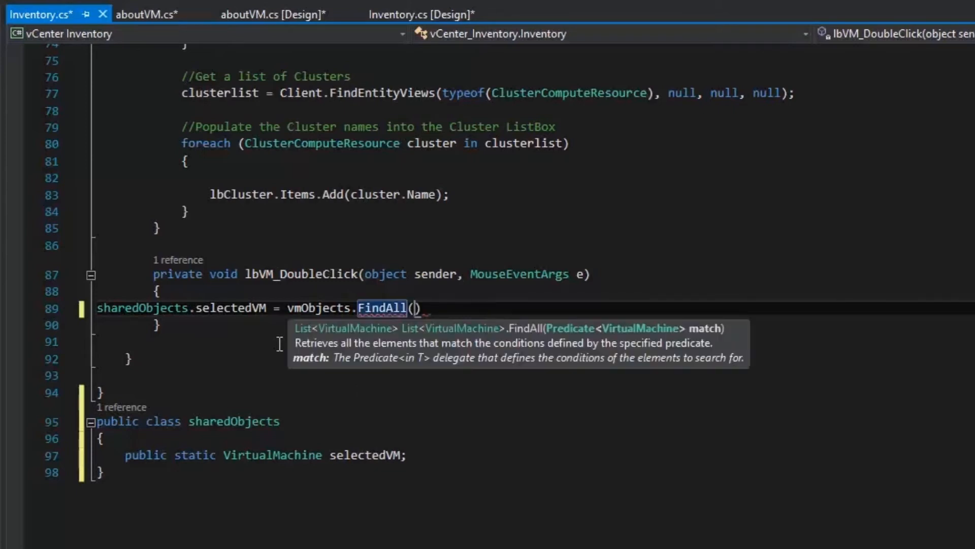
pyautogui.write('vm =>')
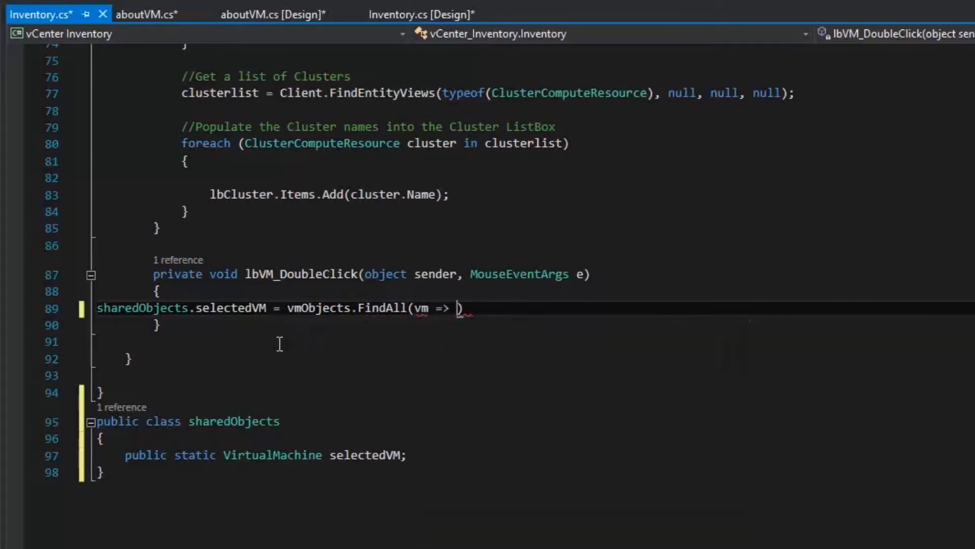
pyautogui.write('vm.Name')
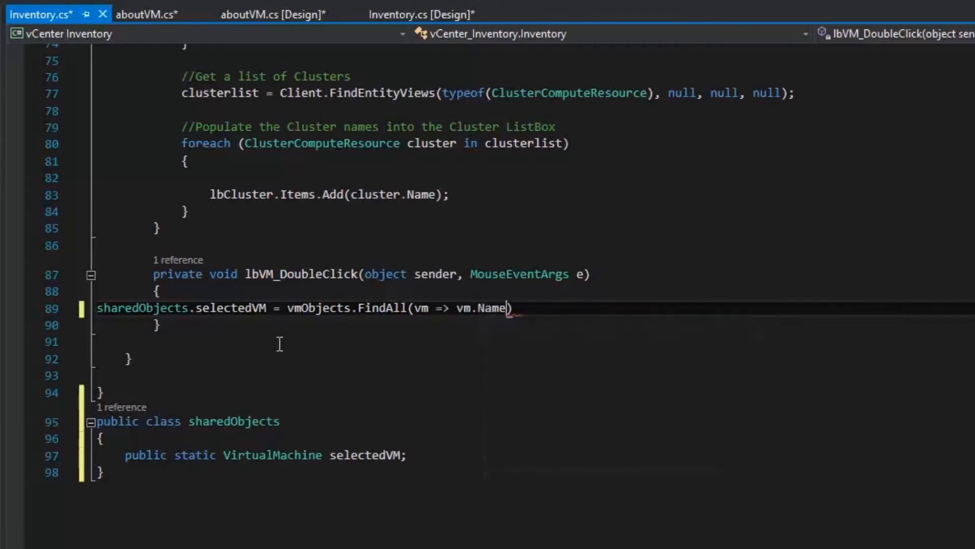
pyautogui.write('== lbVM.SelectedItem')
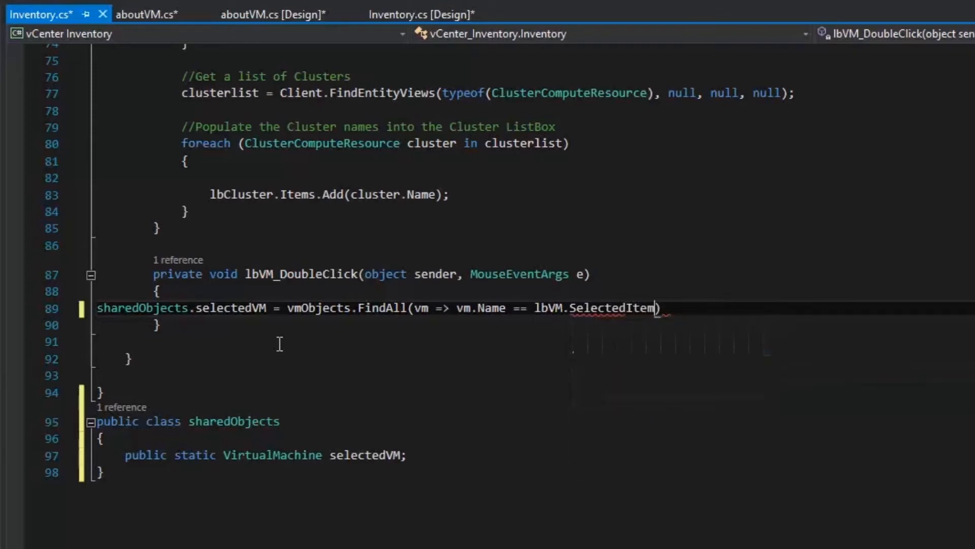
pyautogui.write('.ToString(')
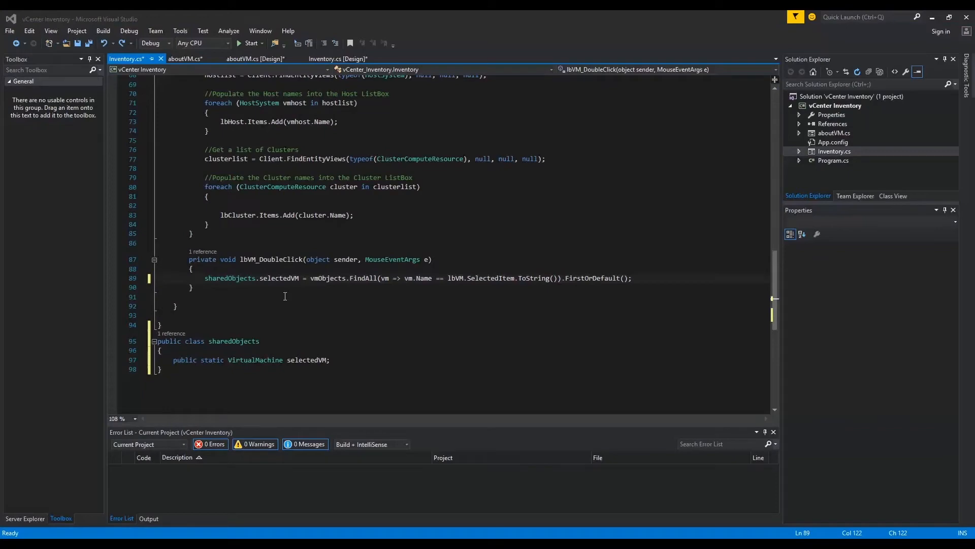
pyautogui.doubleClick(328, 278)
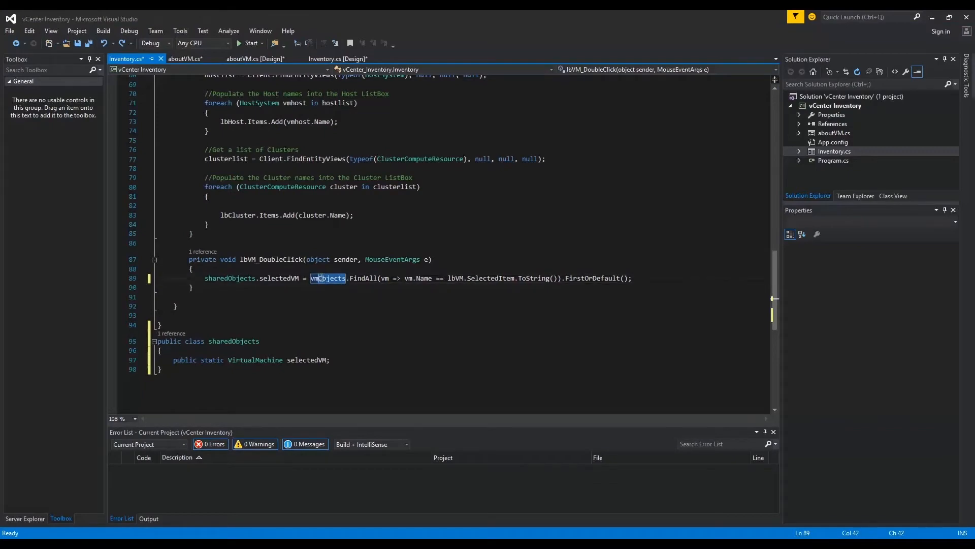
pyautogui.write('vmlist')
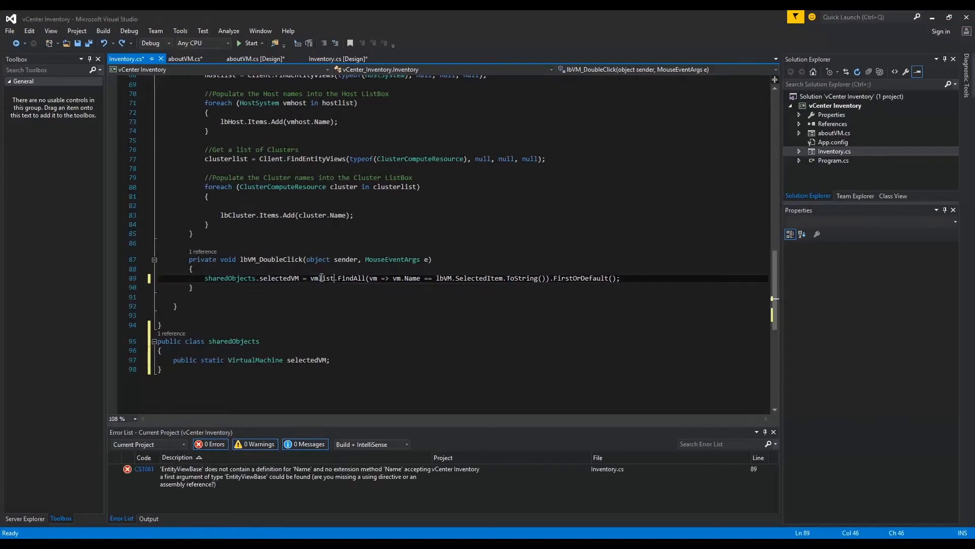
pyautogui.doubleClick(321, 278)
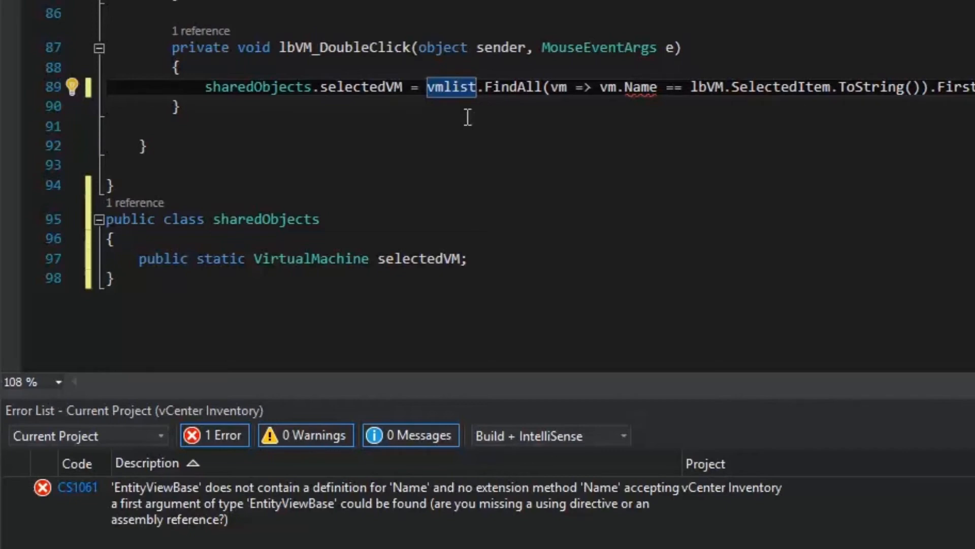
pyautogui.moveTo(452, 87)
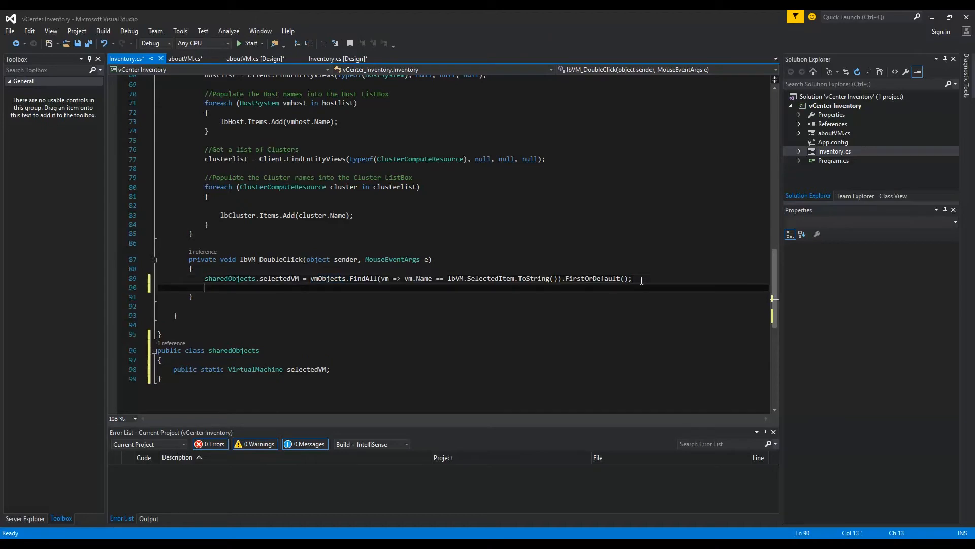
# Step: Add 'aboutVM aboutForm = new aboutVM();' and 'aboutForm.Show();' to lbVM_DoubleClick
pyautogui.write('aboutVM aboutForm =')
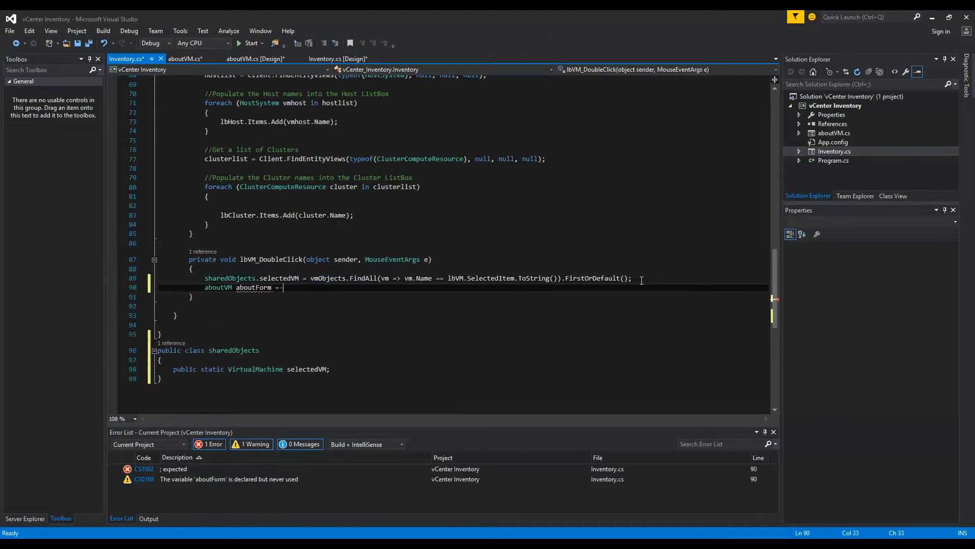
pyautogui.write('new aboutVM(')
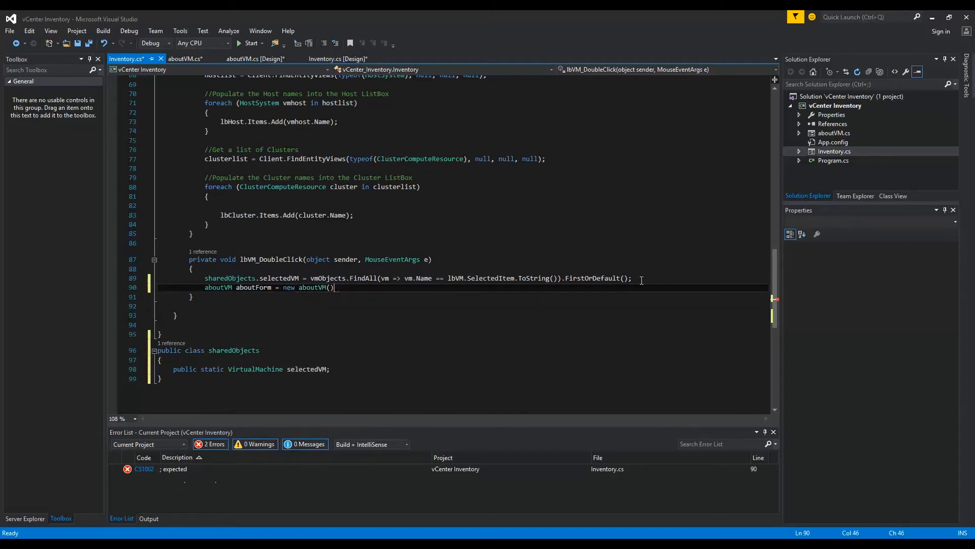
pyautogui.write('aboutFor')
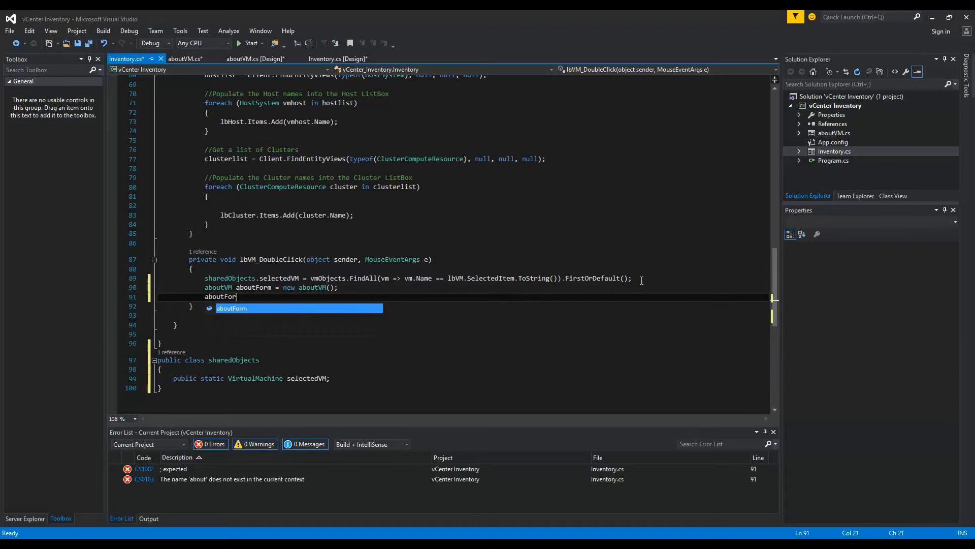
pyautogui.write('m.Show();')
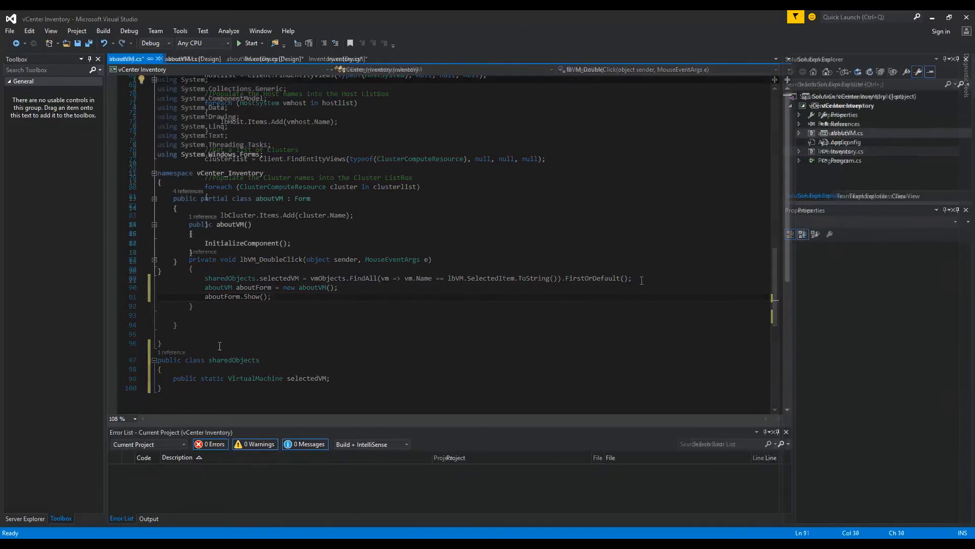
# Step: Open aboutVM.cs and add 'using VMware.Vim;' below the existing usings
pyautogui.click(125, 58)
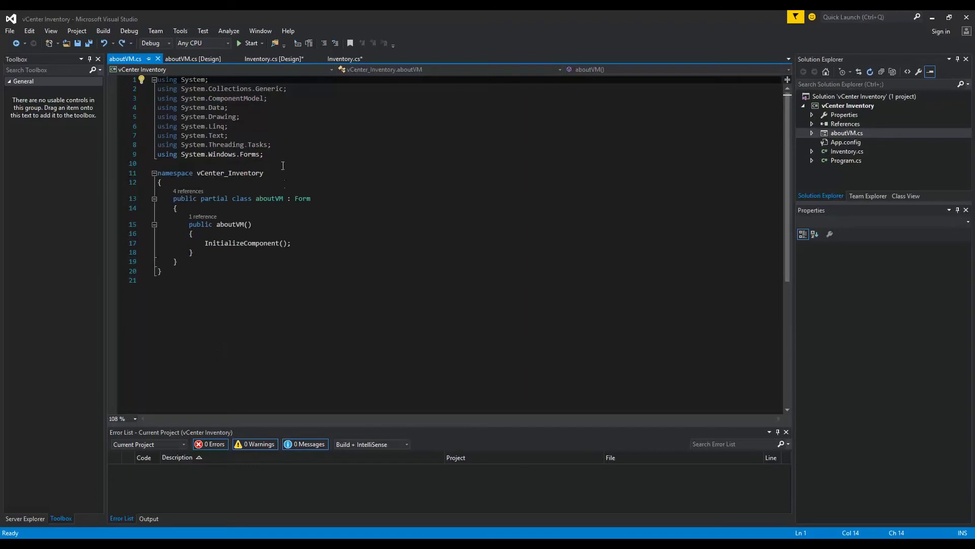
pyautogui.write('using VMware.Vim')
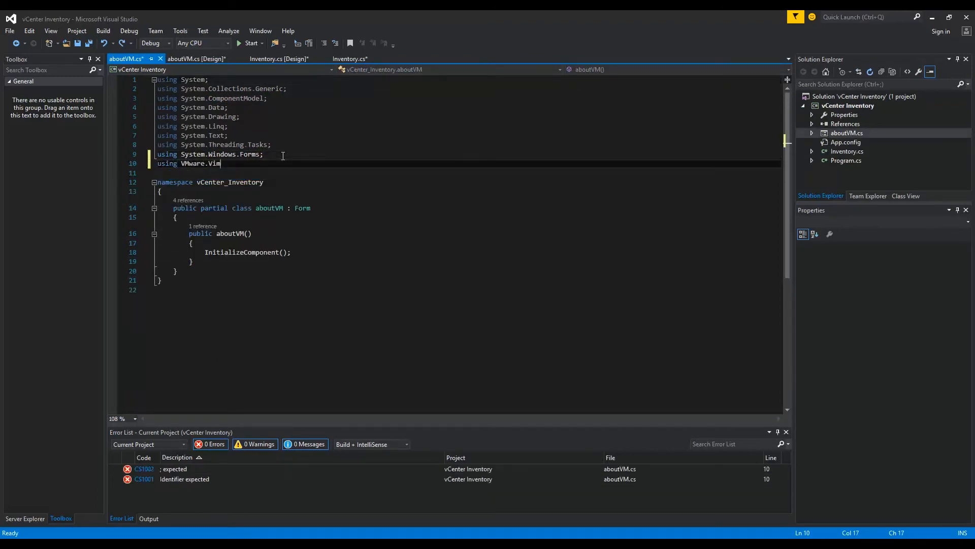
pyautogui.write(';')
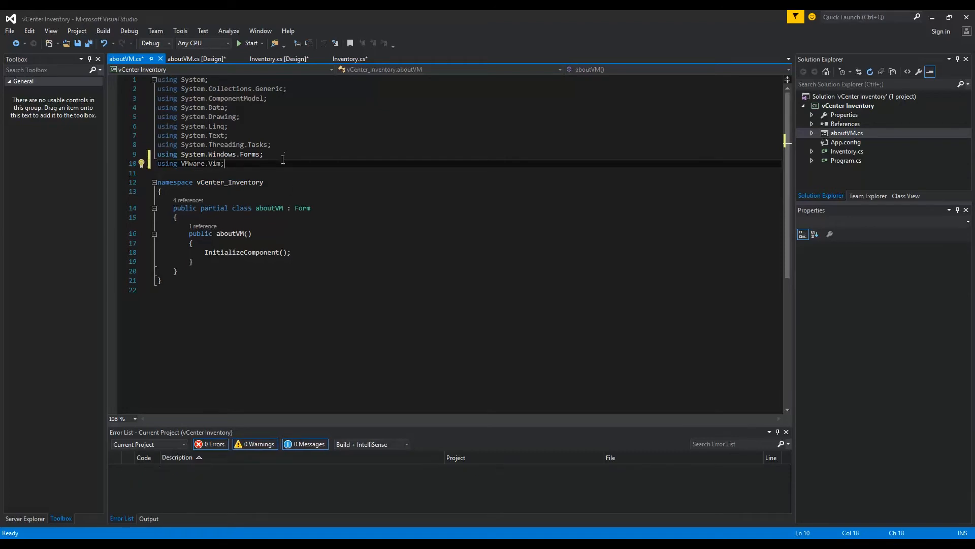
pyautogui.click(291, 252)
pyautogui.write('lblName')
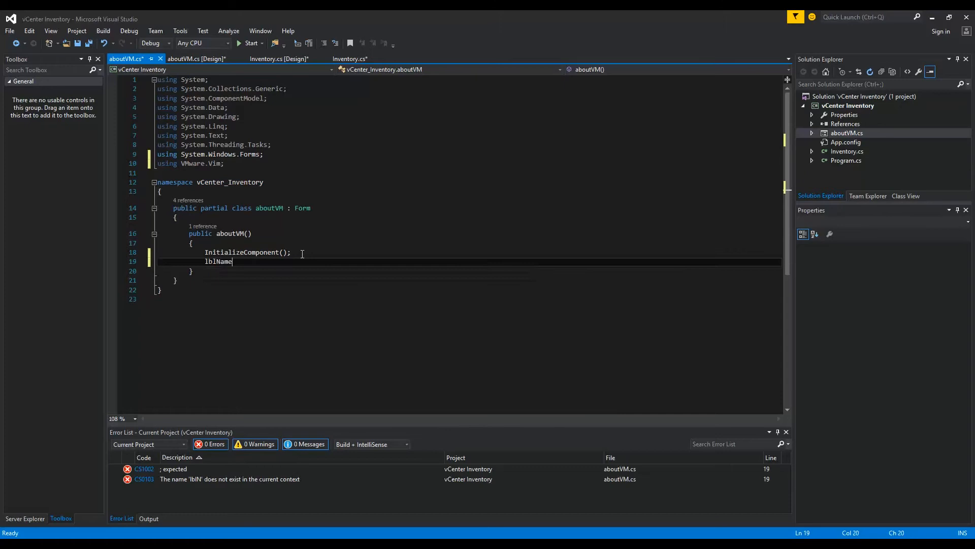
# Step: Set lblName.Text to selectedVM's name and lblCpu.Text to 'Number of' CPUs from its Config
pyautogui.write('.Text')
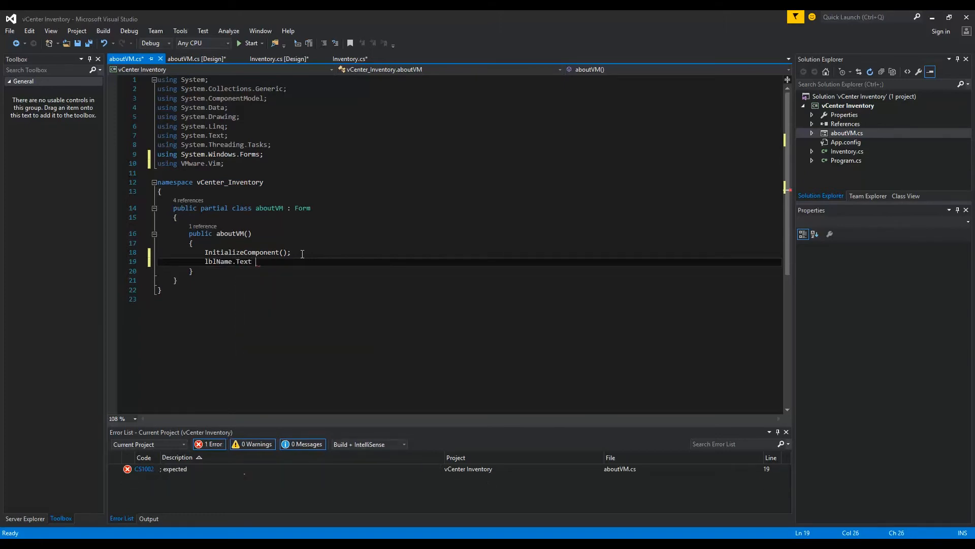
pyautogui.write('= sharedObjects.selectedVM.Name;')
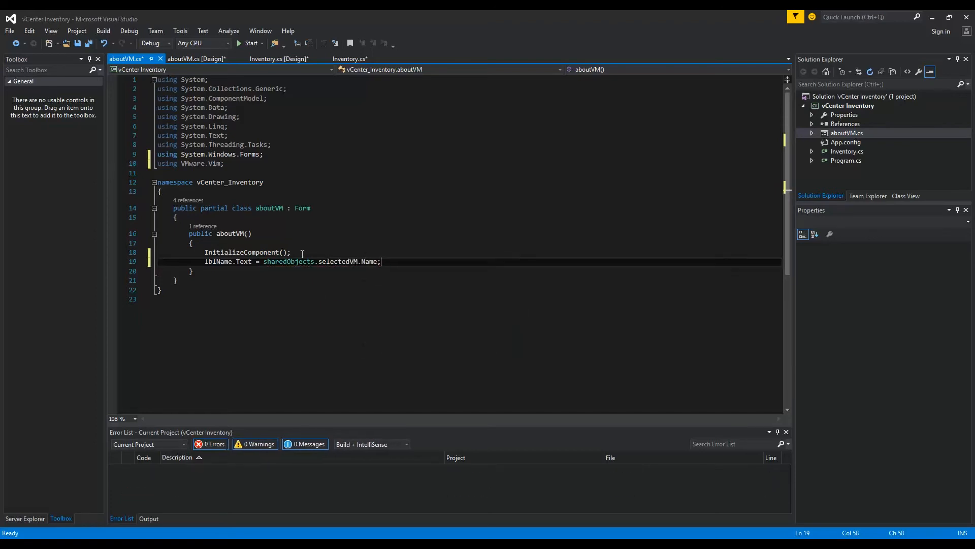
pyautogui.write('lblCpu.Text =')
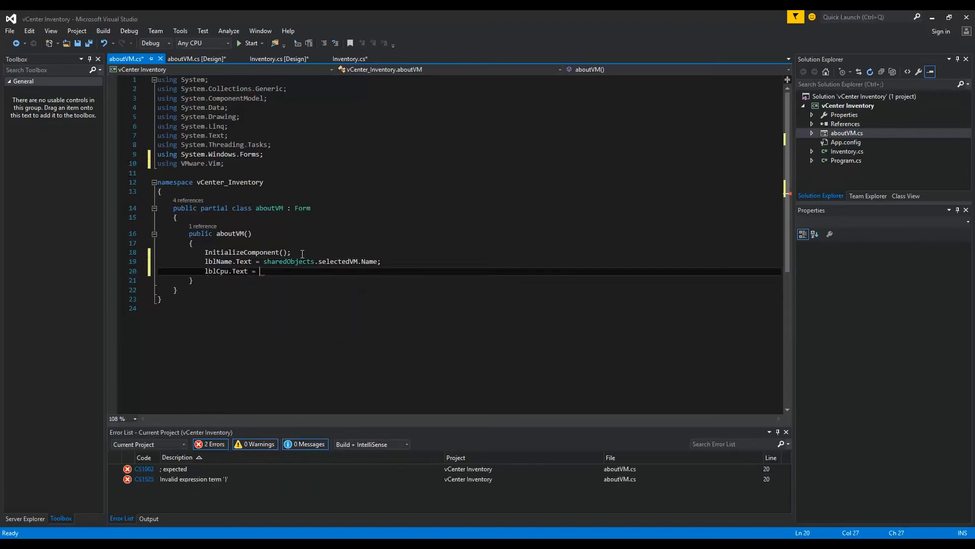
pyautogui.write('"Number of CPU\'s')
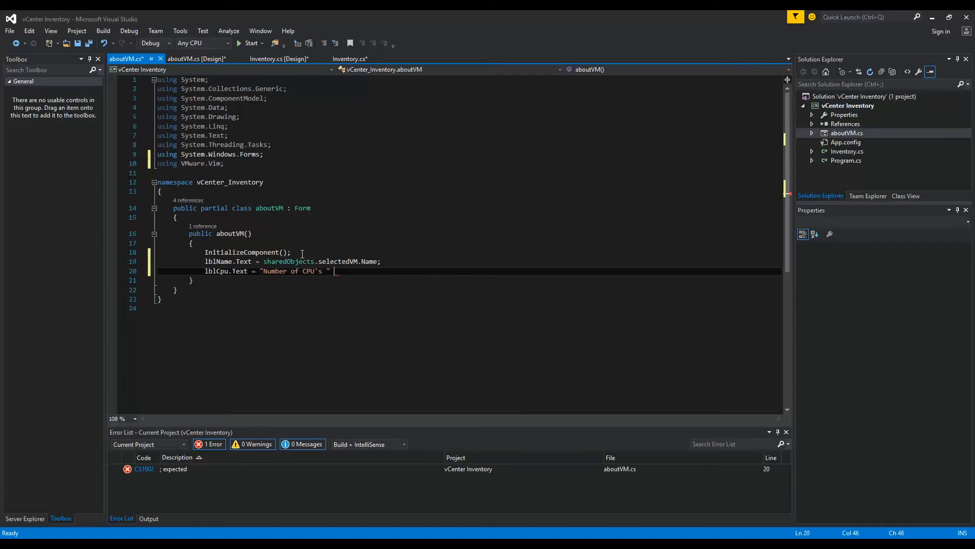
pyautogui.write('+ sharedObjects.selectedVM')
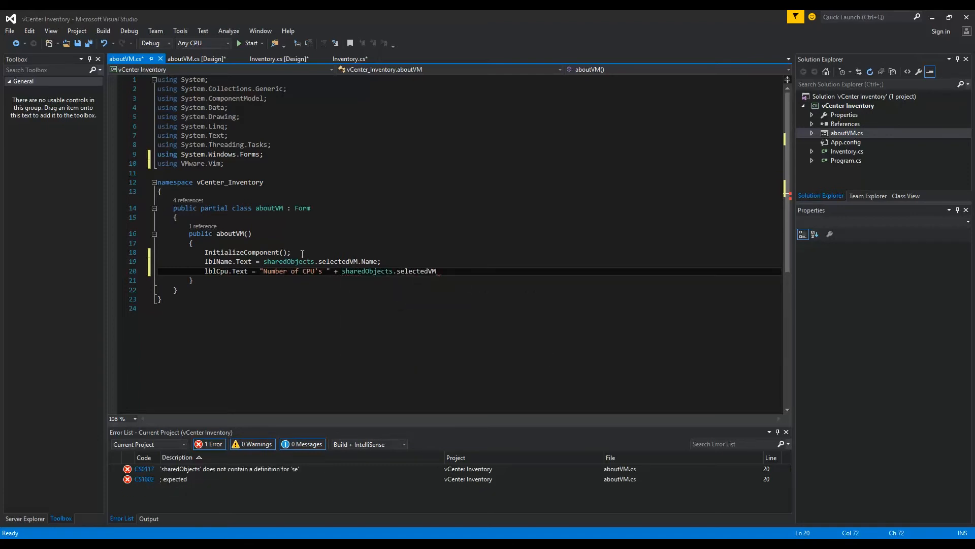
pyautogui.write('Con')
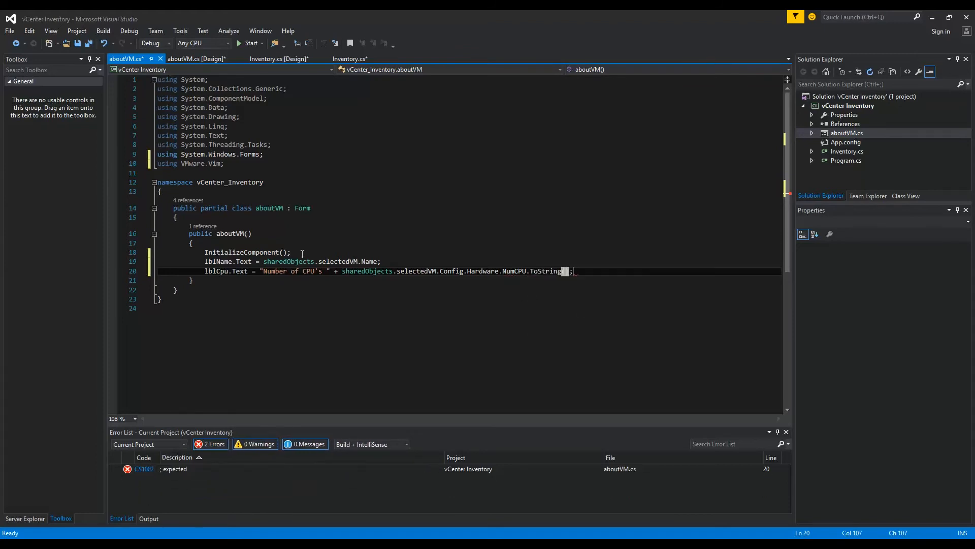
# Step: Set lblMem.Text to selectedVM's Config.Hardware memory plus " MB of memory"
pyautogui.press('enter')
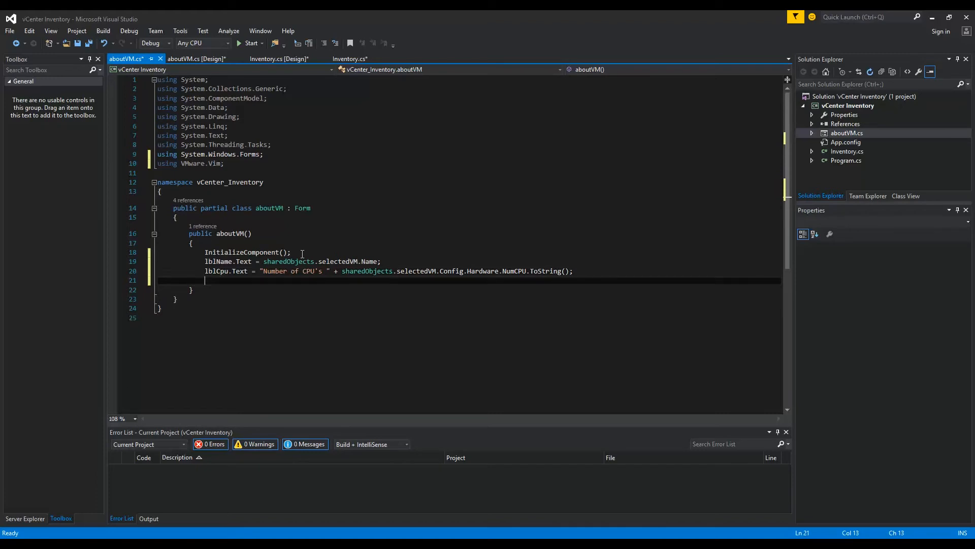
pyautogui.write('lblMem')
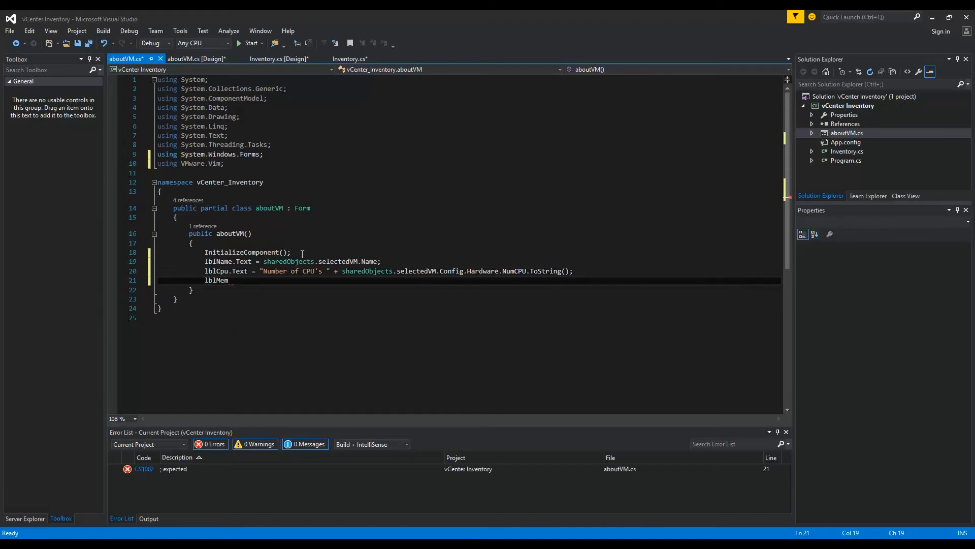
pyautogui.write('.Text =')
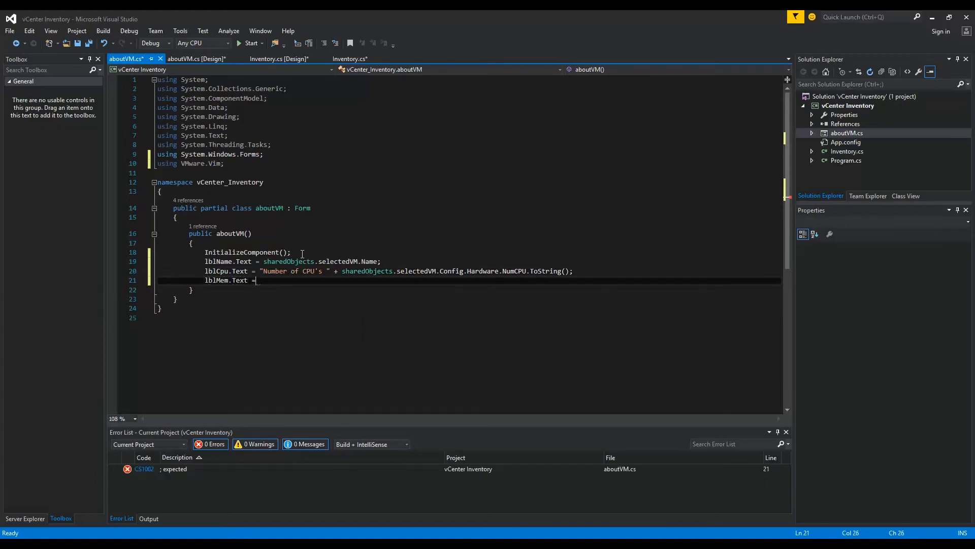
pyautogui.write('sharedObjects.selectedVM.')
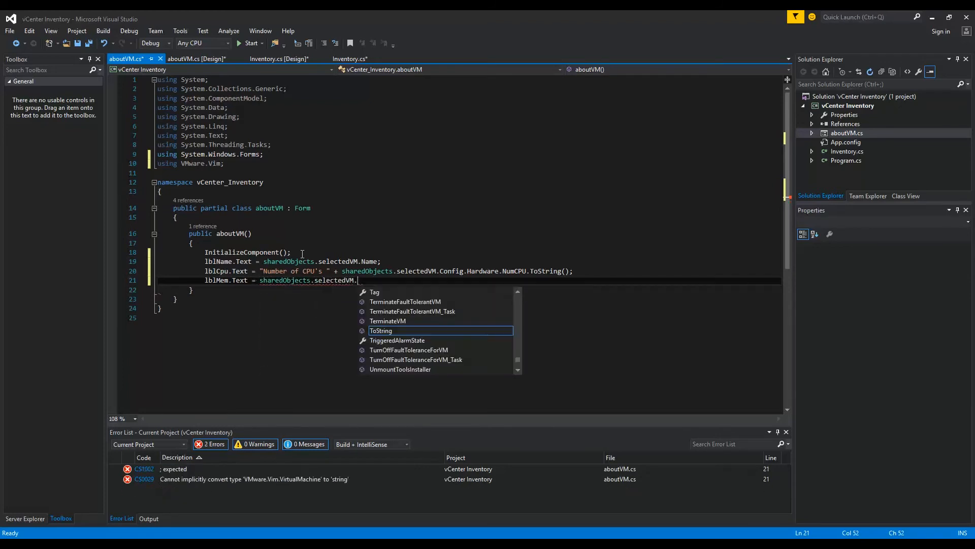
pyautogui.write('Config.Hardware.MemoryMB.ToString(')
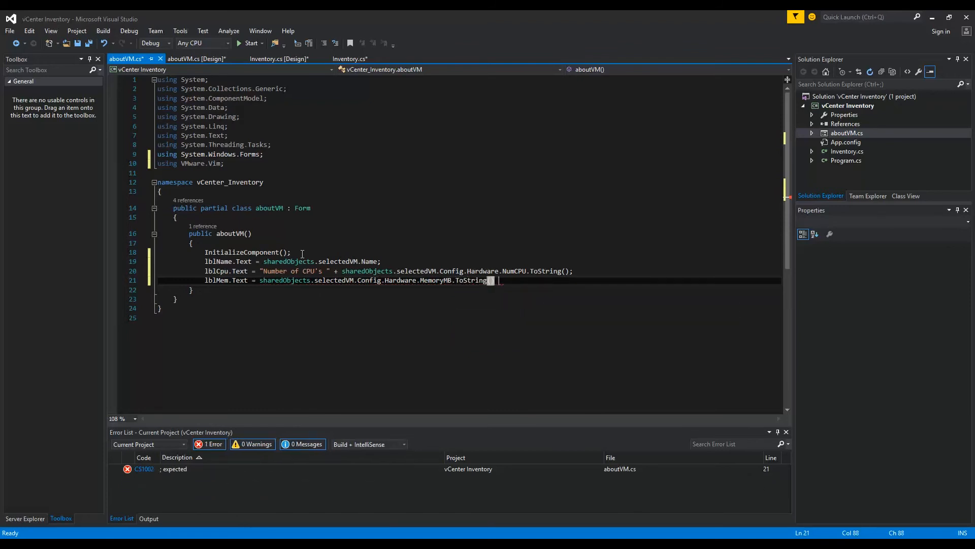
pyautogui.write('+ " M')
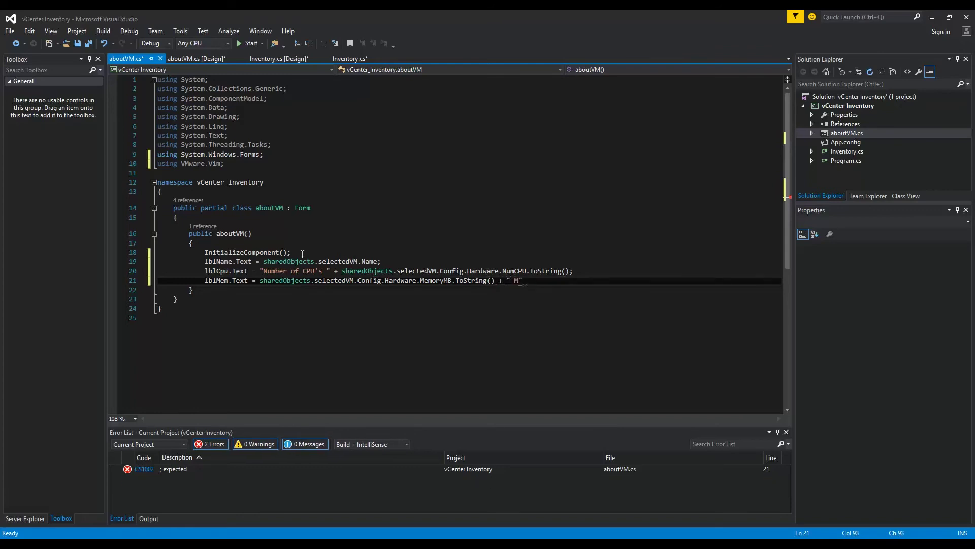
pyautogui.write('MB of')
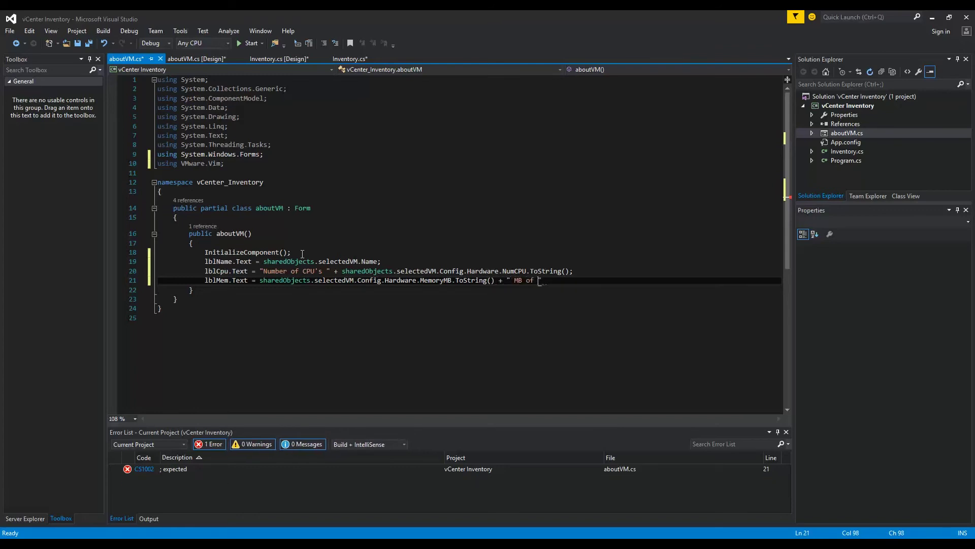
pyautogui.write('memory"')
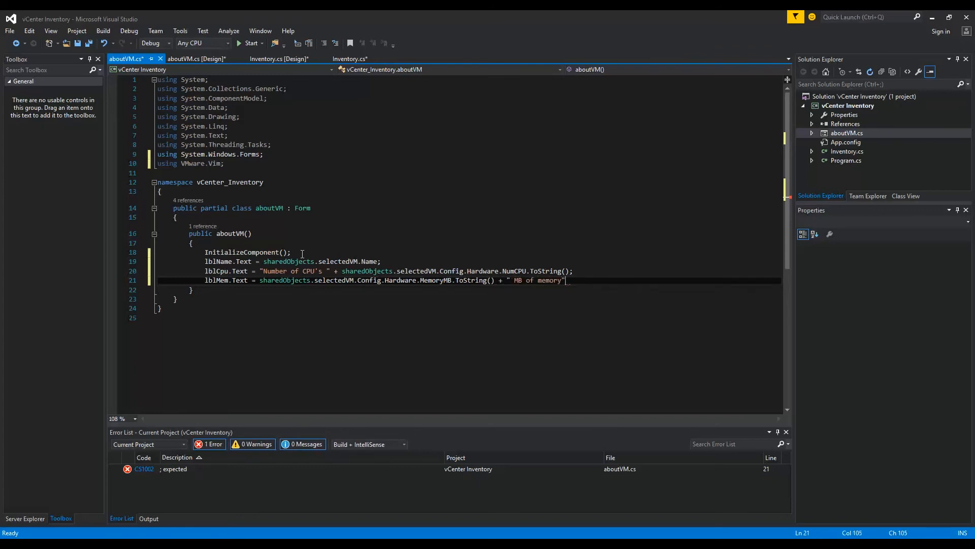
pyautogui.write(';')
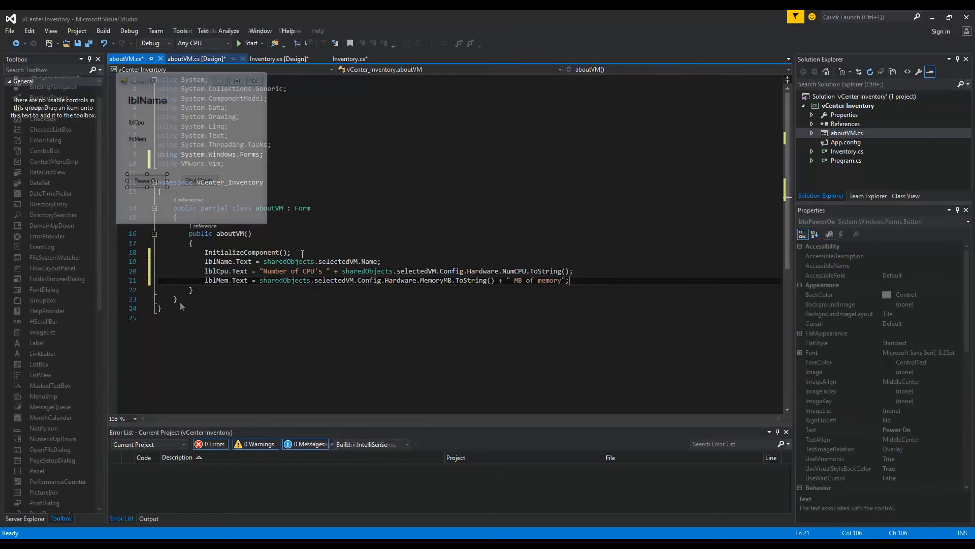
# Step: Make btnPowerOn_Click call PowerOnVM(selectedVM.Runtime.Host) via sharedObjects, and add an empty Shut Down handler
pyautogui.click(197, 58)
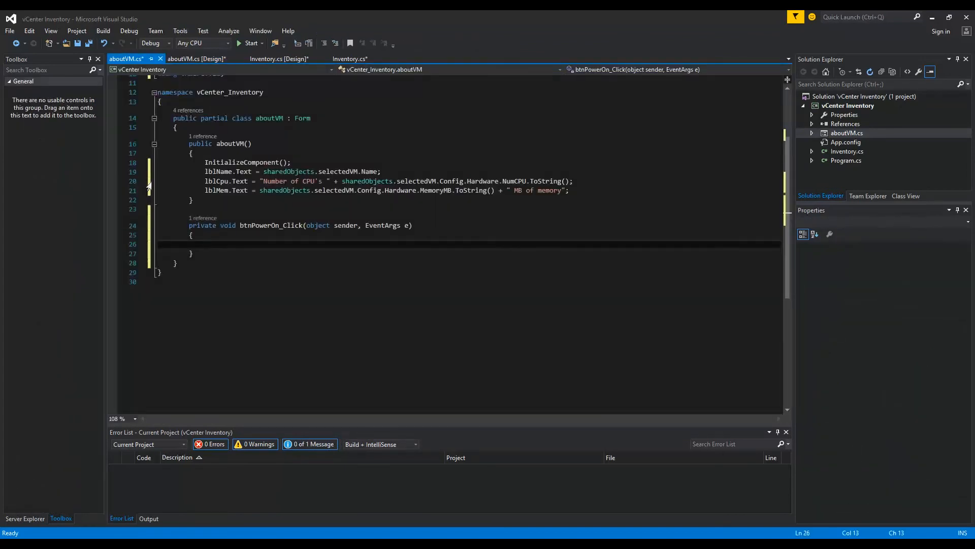
pyautogui.write('sharedObjects.selectedVM')
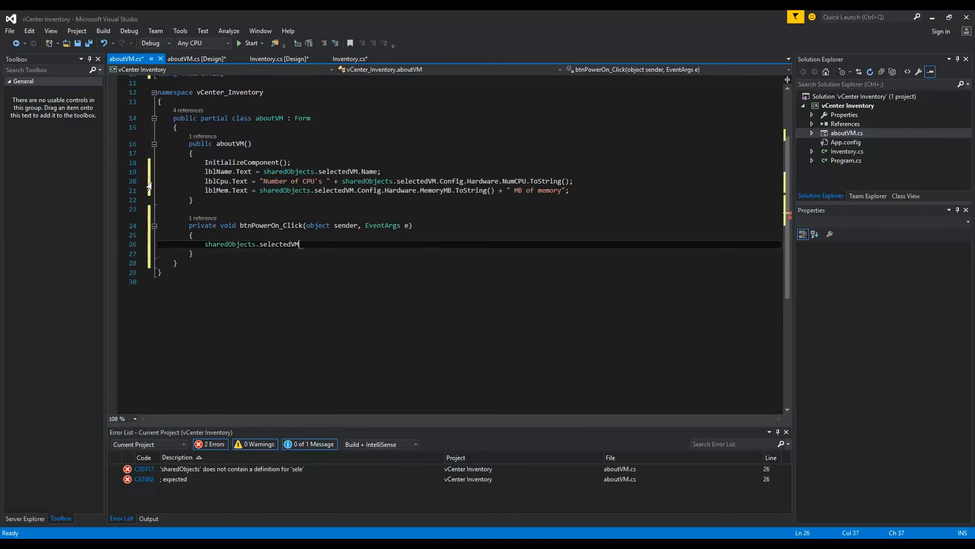
pyautogui.write('.PowerOnVM')
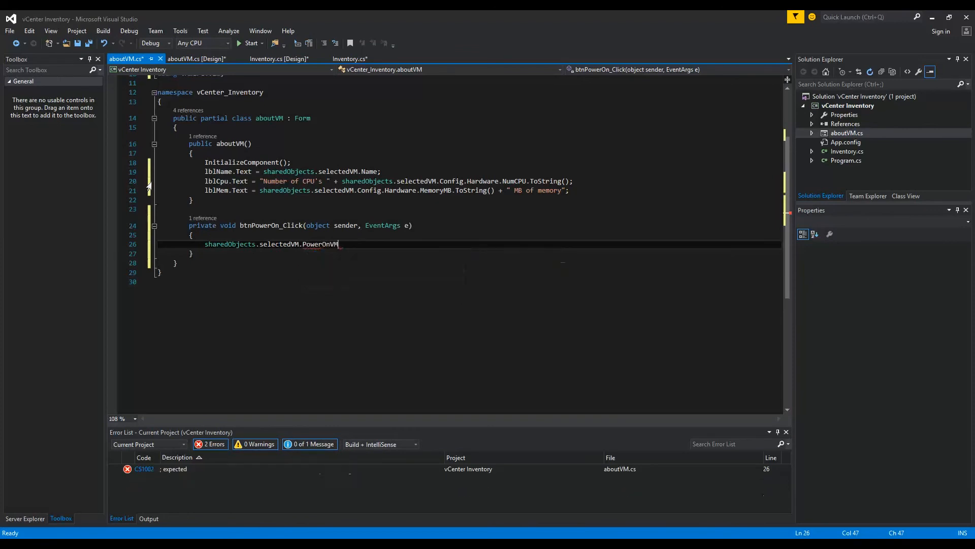
pyautogui.doubleClick(319, 244)
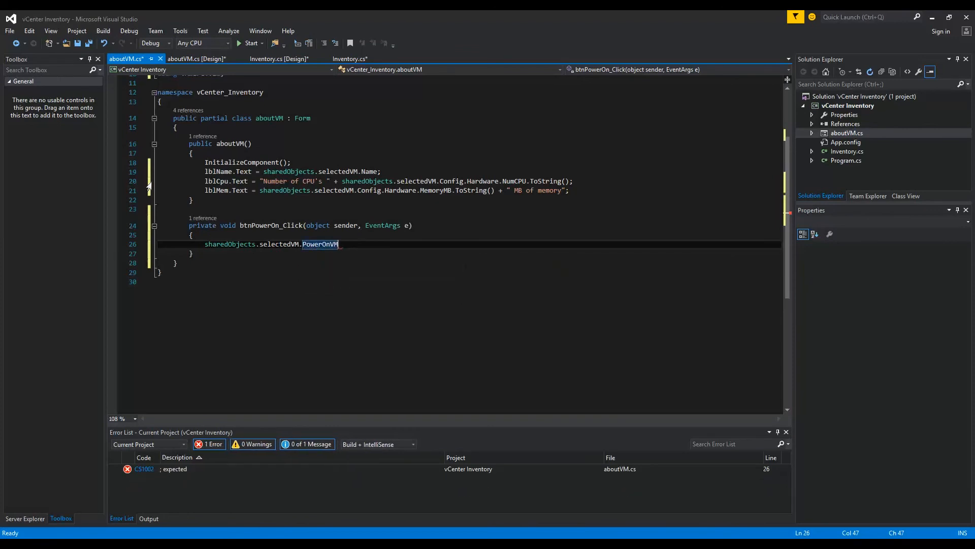
pyautogui.write('()')
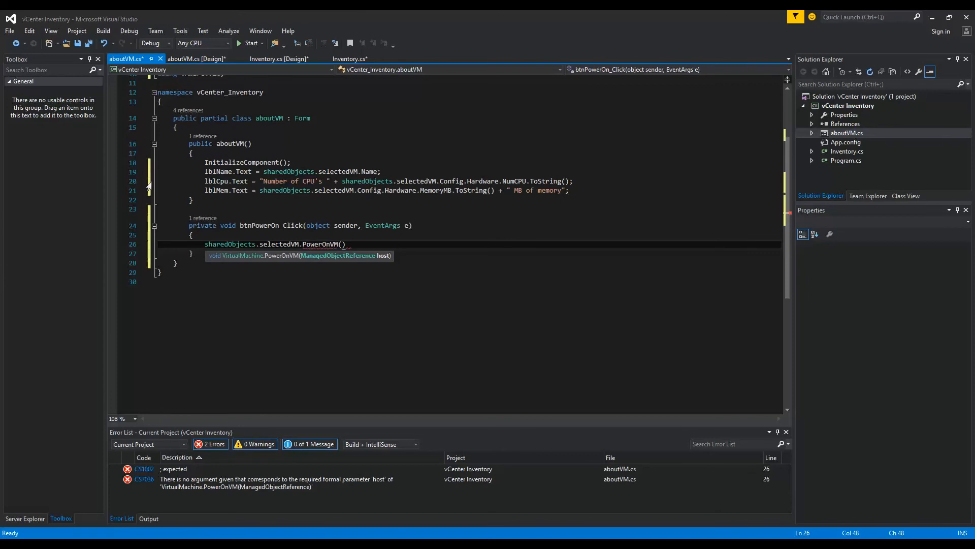
pyautogui.write('sharedObjects.selectedVM')
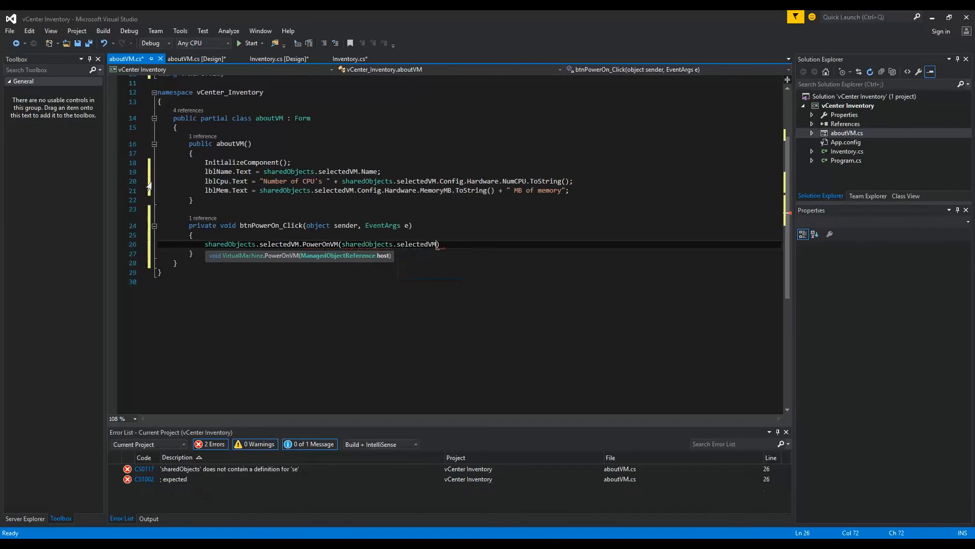
pyautogui.write('.Runtime.Host')
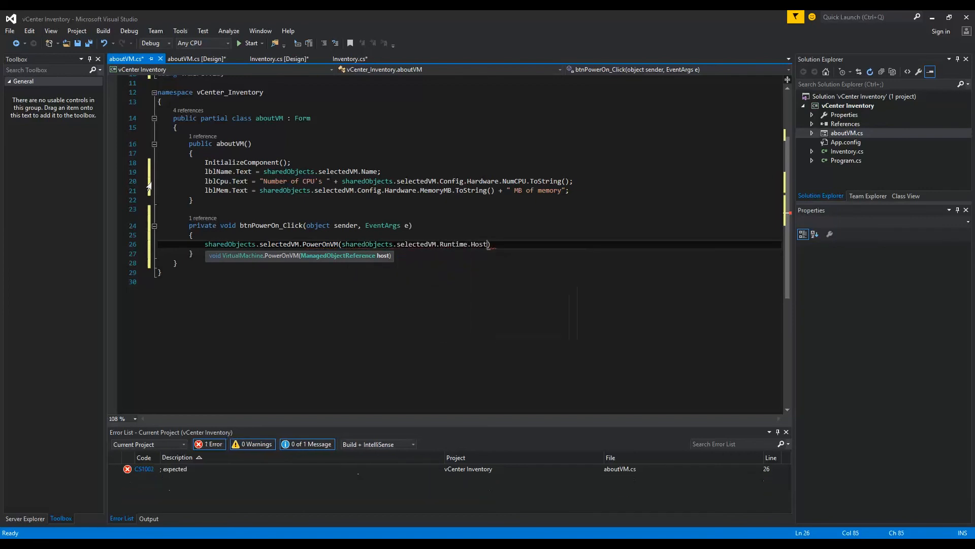
pyautogui.write(';')
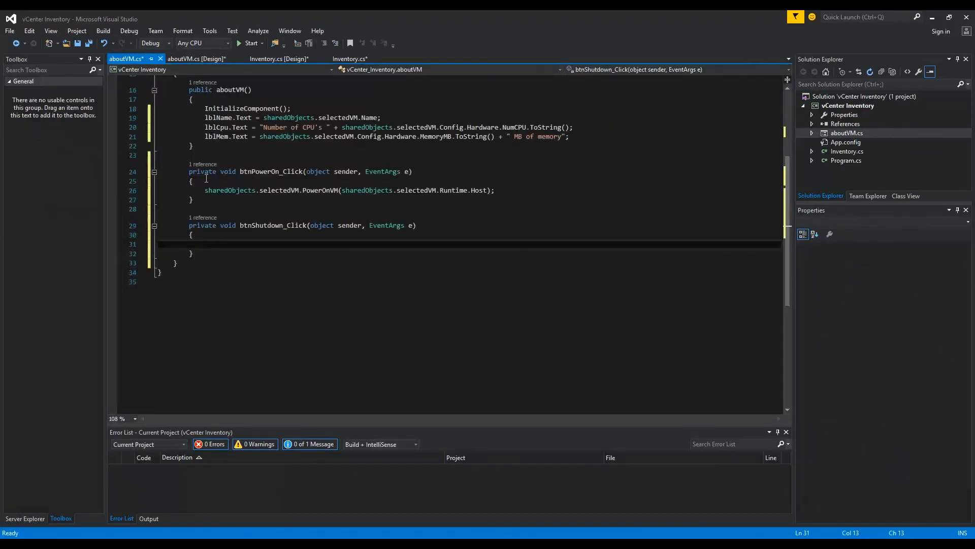
# Step: Have btnShutdown_Click call sharedObjects.selectedVM.ShutdownGuest(), then start the vCenter Inventory app
pyautogui.write('s')
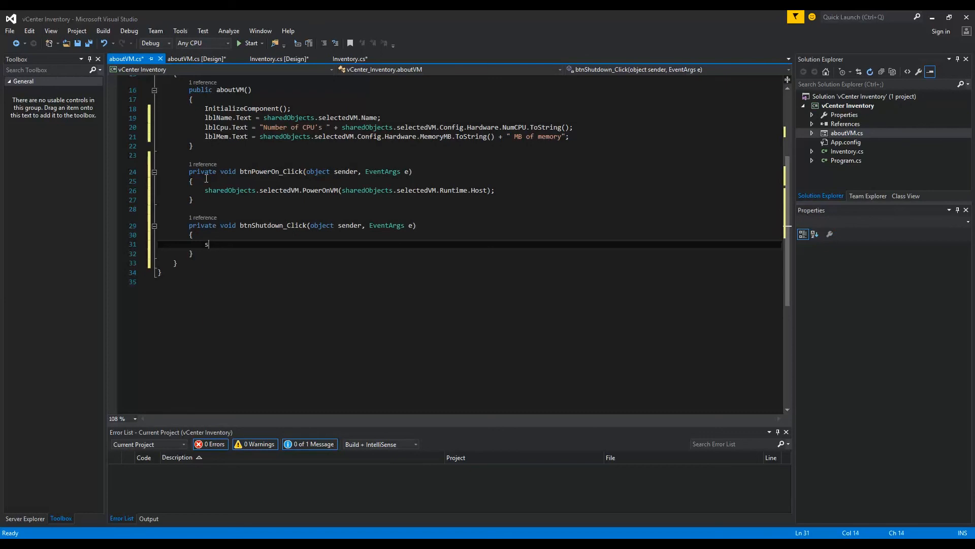
pyautogui.write('haredObjects.selectedVM.ShutdownGuest')
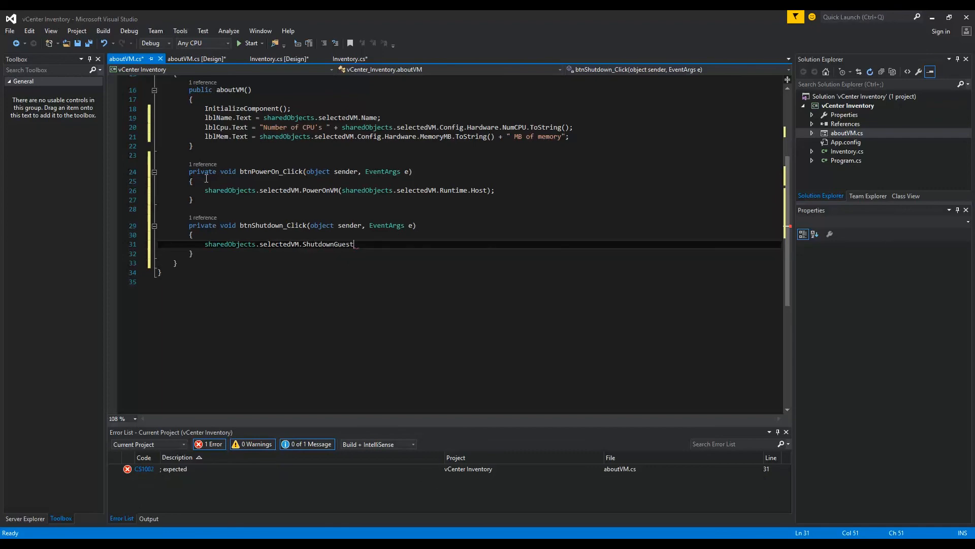
pyautogui.click(252, 43)
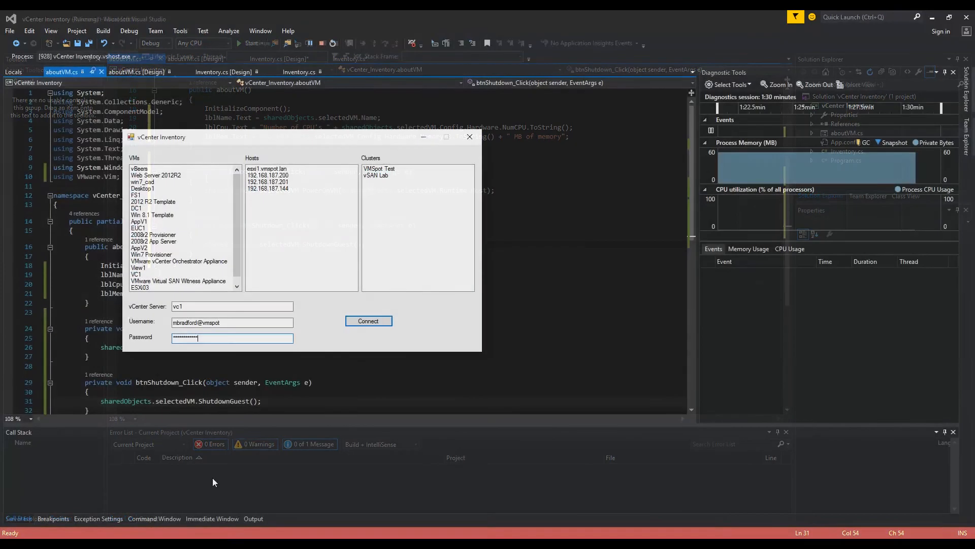
# Step: Open AppV1's details form (2 CPUs, 4096 MB), then power it on and shut it down
pyautogui.click(139, 221)
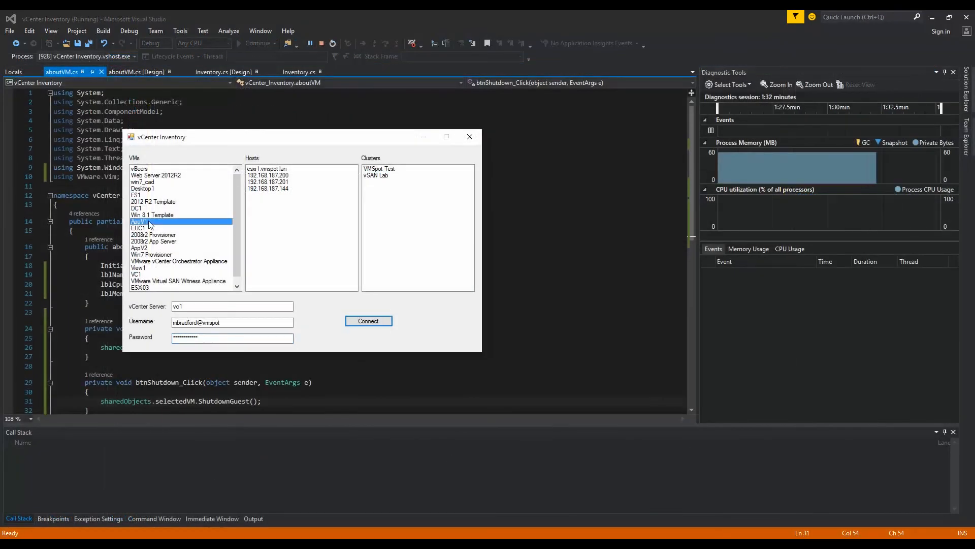
pyautogui.doubleClick(149, 221)
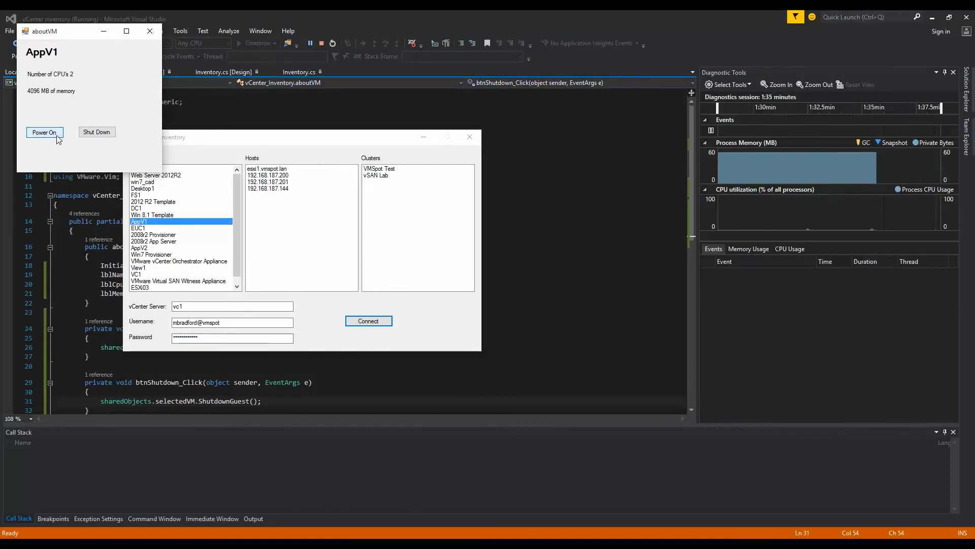
pyautogui.click(44, 132)
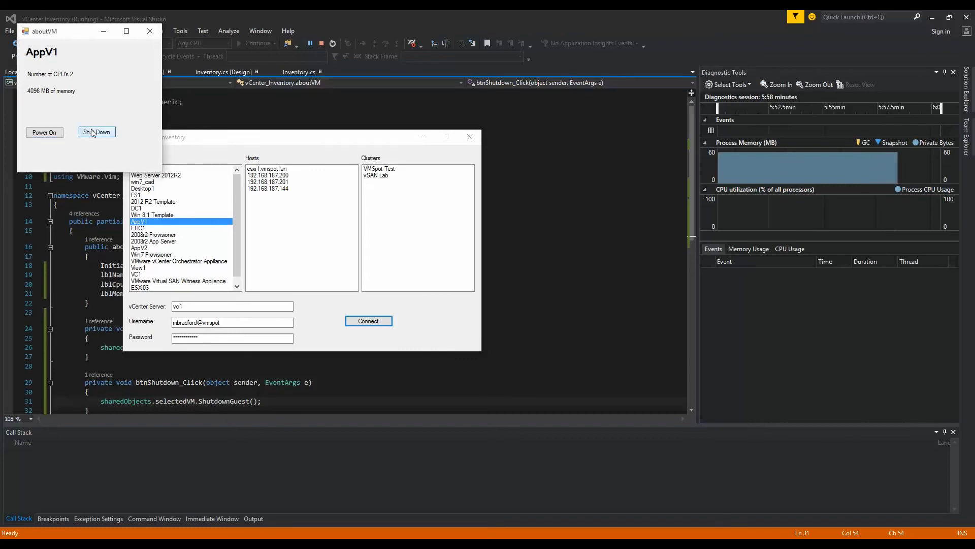
pyautogui.click(97, 132)
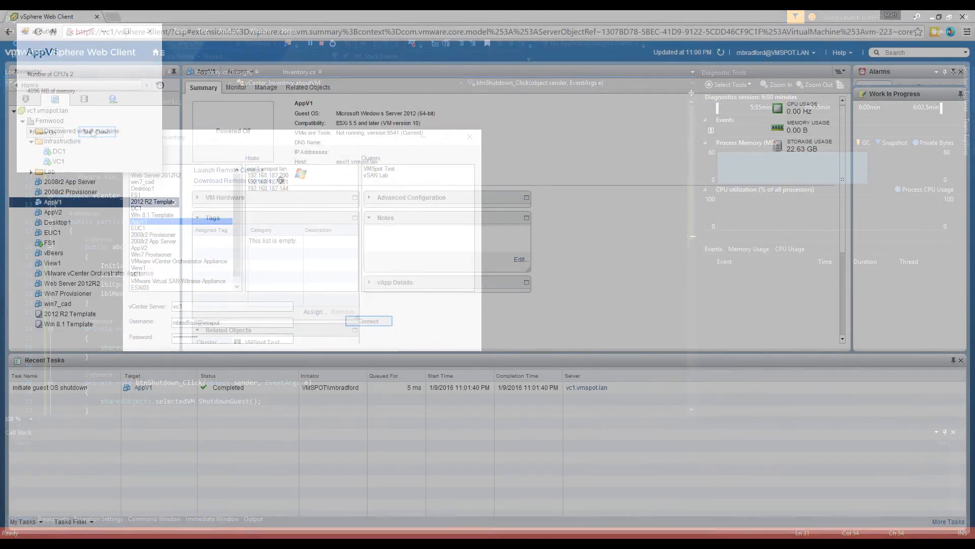